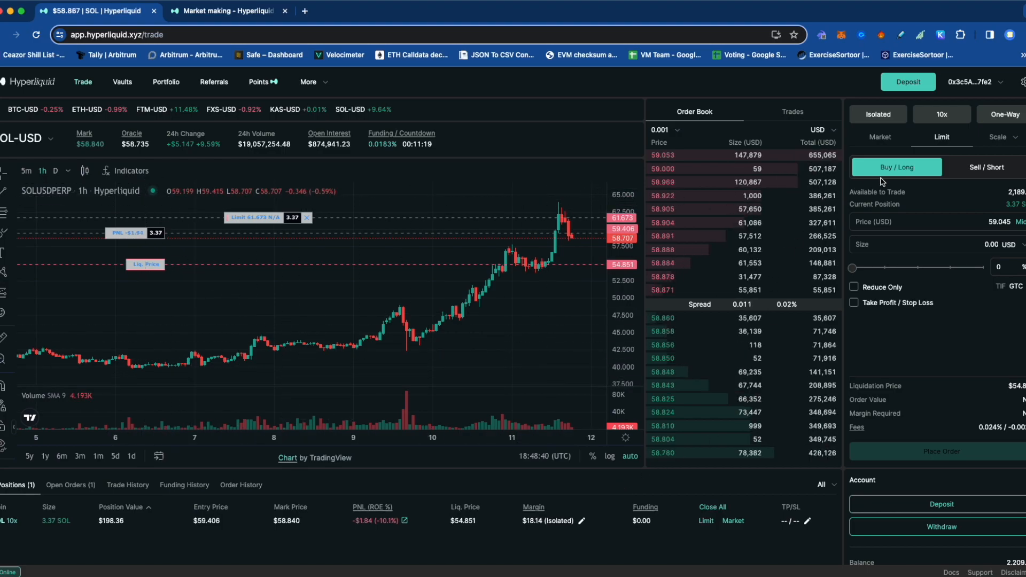
{"action": "mouse_move", "coordinate": [200, 246]}
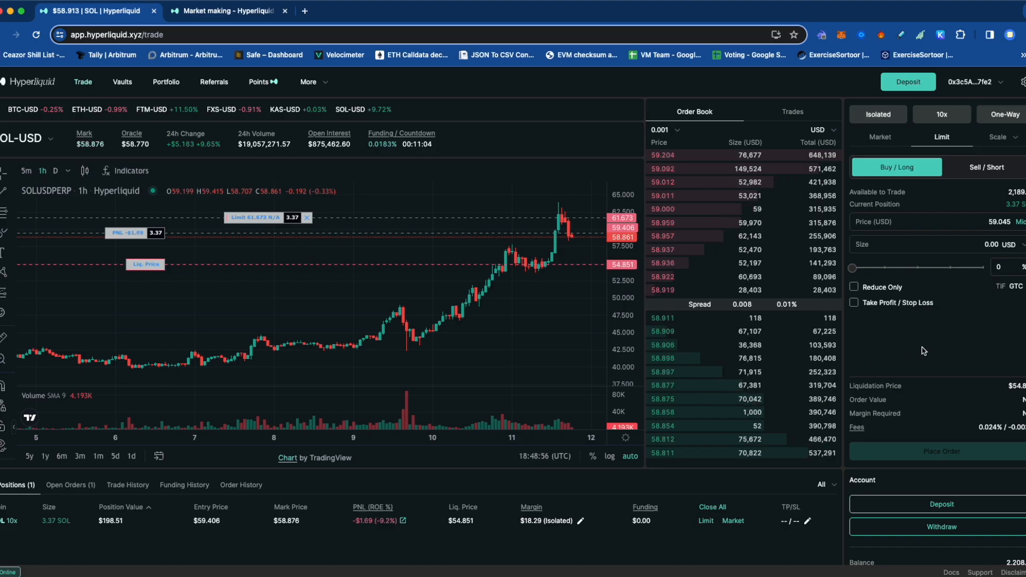
- Review SOL-USD margin mode and leverage settings, keeping isolated margin and 10x unchanged
{"action": "left_click", "coordinate": [876, 115]}
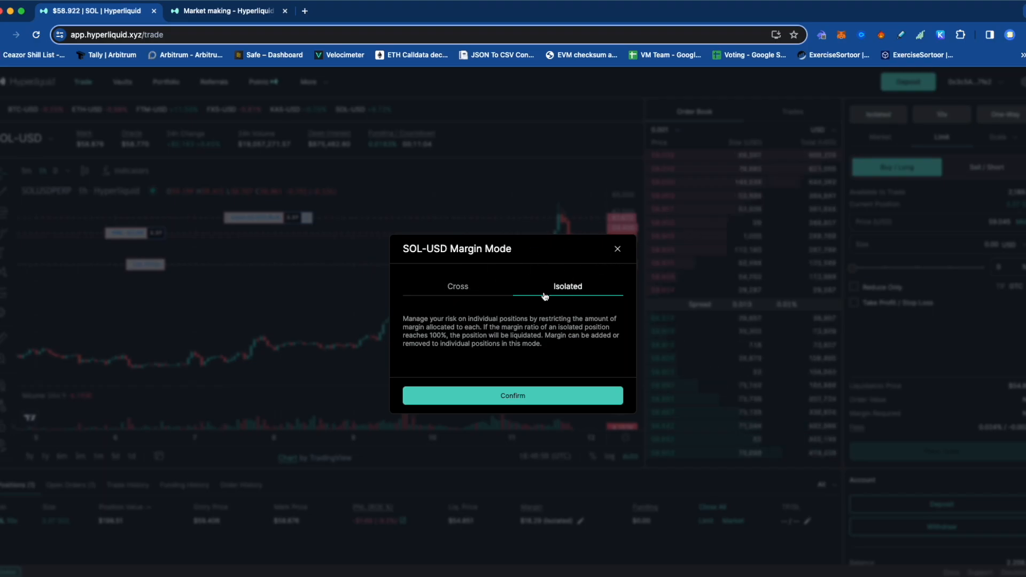
{"action": "left_click", "coordinate": [512, 395]}
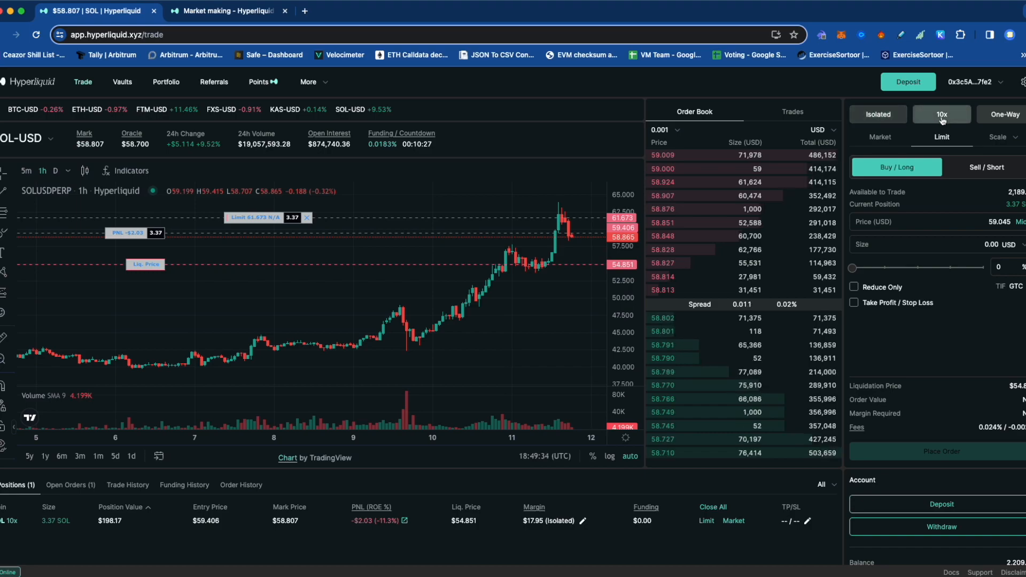
{"action": "left_click", "coordinate": [940, 114]}
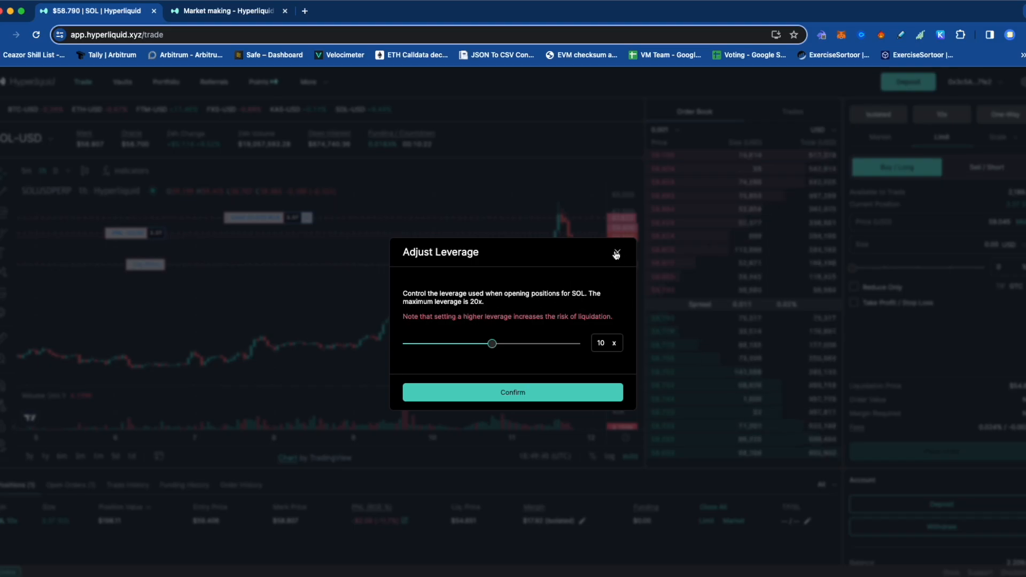
{"action": "left_click", "coordinate": [615, 254]}
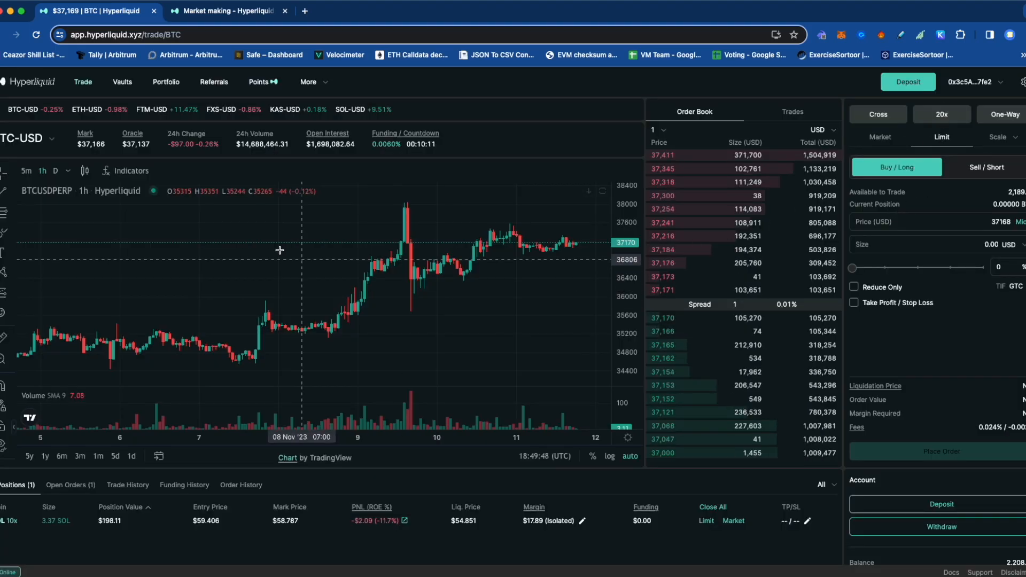
- Select a point on the BTC-USD chart area
{"action": "left_click", "coordinate": [26, 137]}
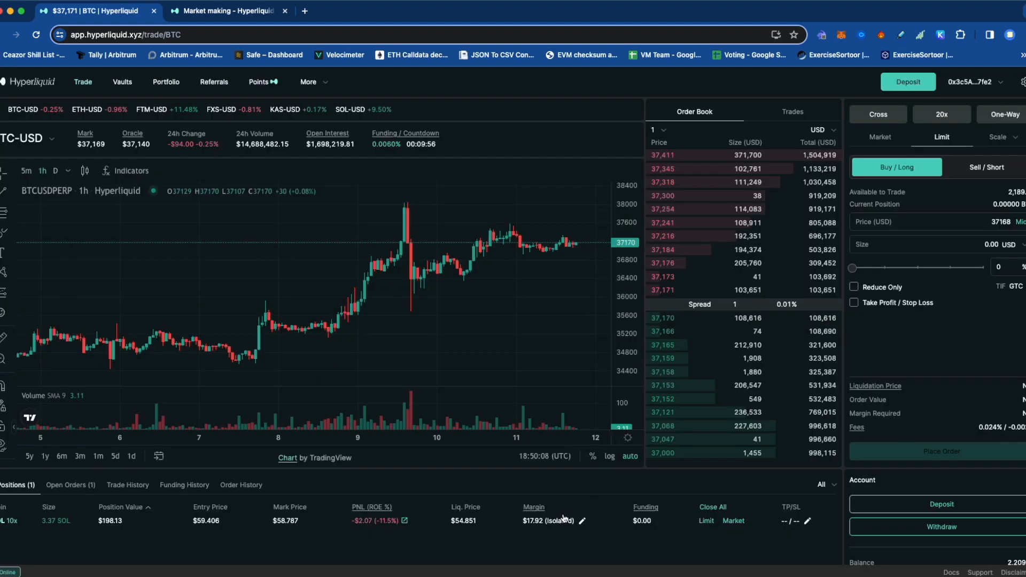
{"action": "mouse_move", "coordinate": [386, 132]}
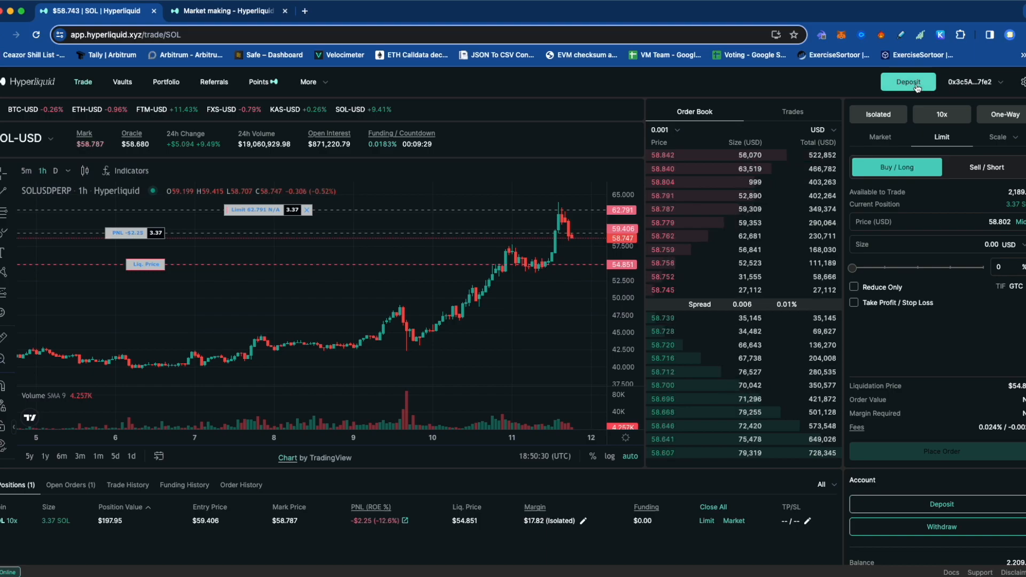
{"action": "left_click", "coordinate": [908, 82]}
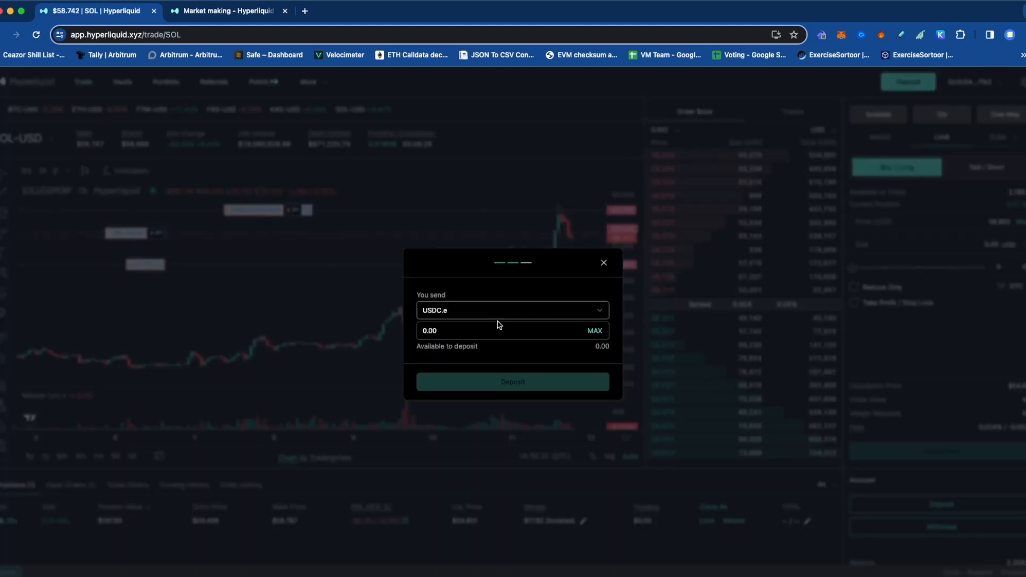
{"action": "left_click", "coordinate": [511, 310]}
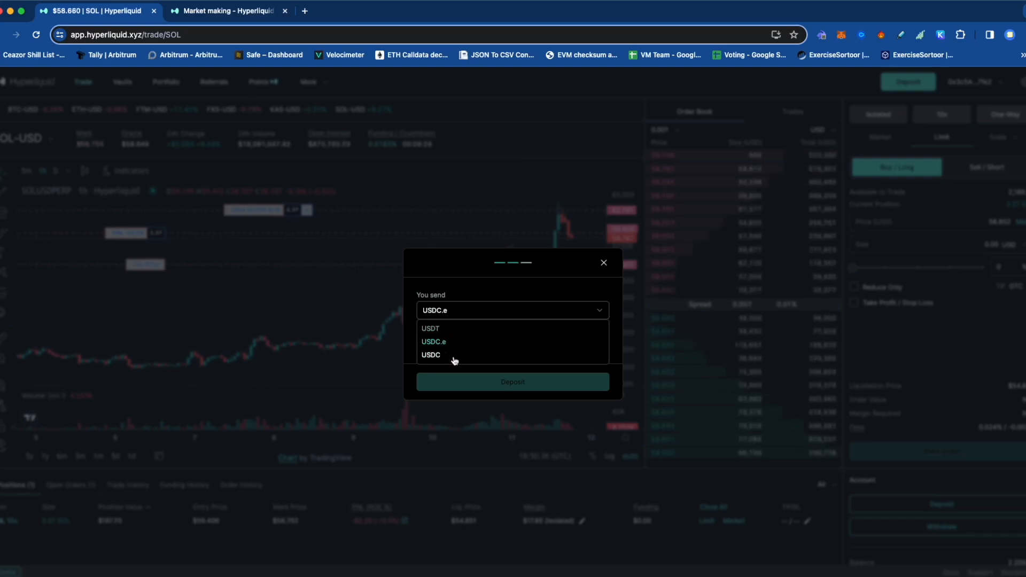
{"action": "left_click", "coordinate": [434, 341]}
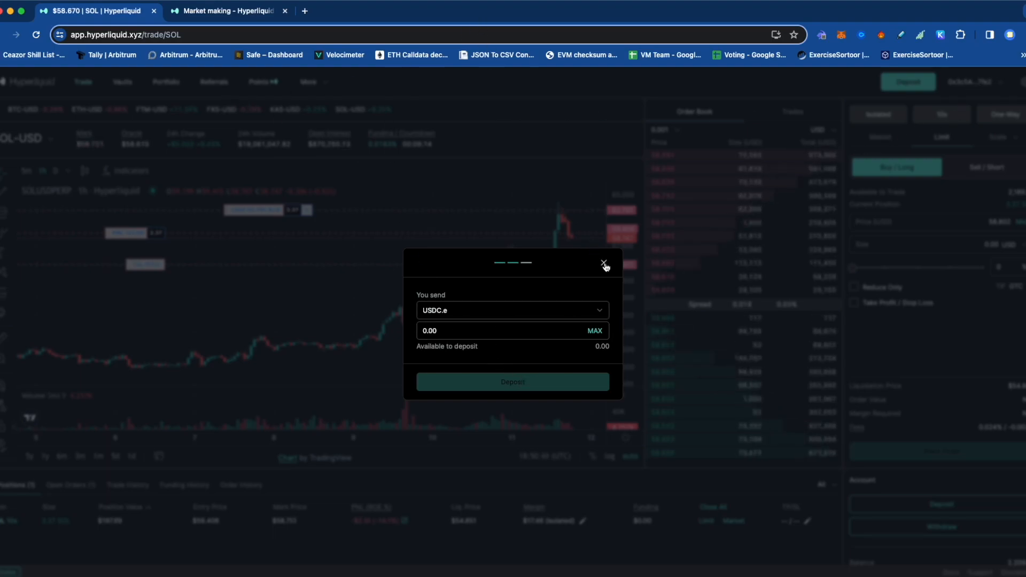
{"action": "left_click", "coordinate": [602, 265]}
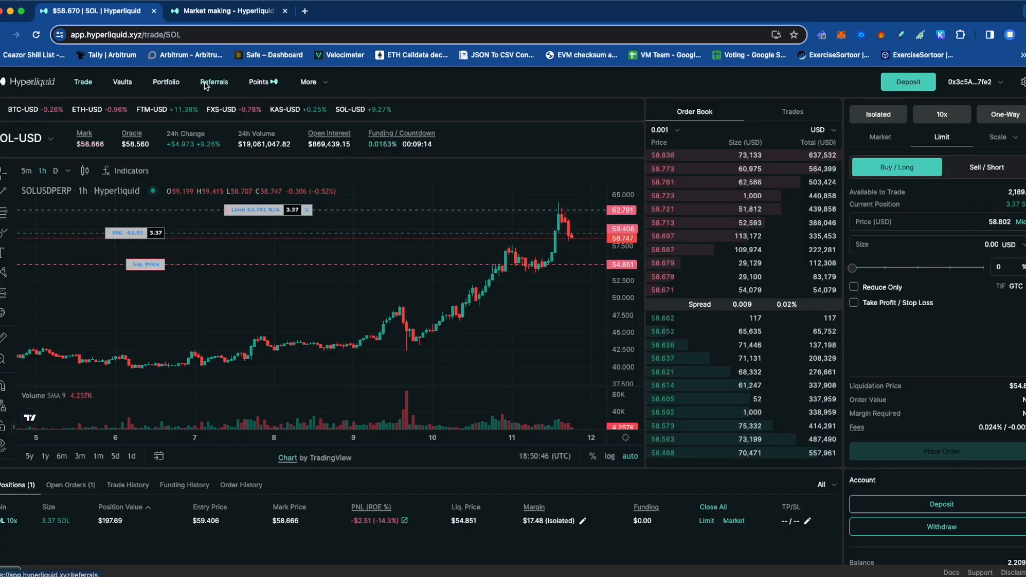
{"action": "left_click", "coordinate": [214, 82]}
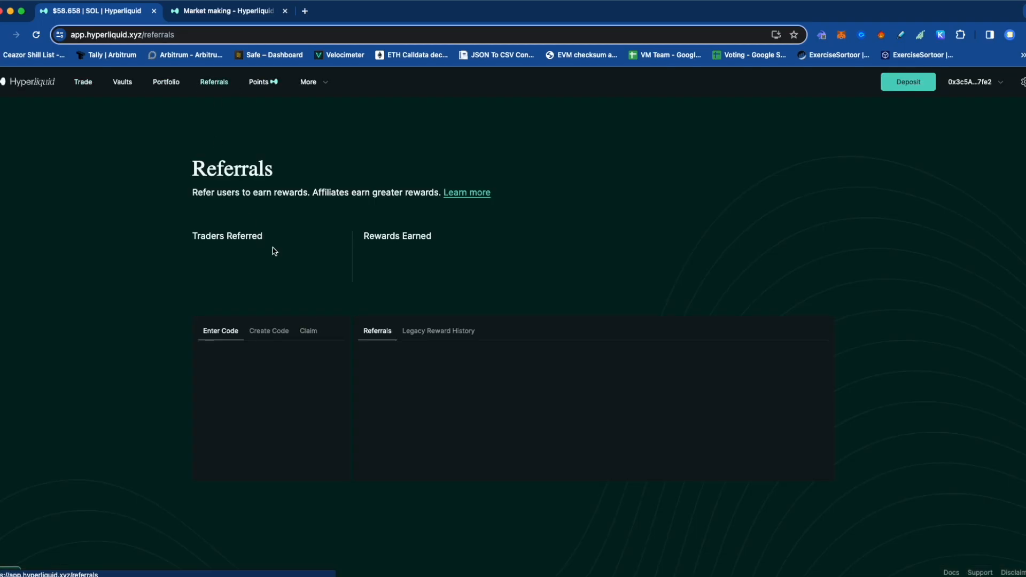
{"action": "left_click", "coordinate": [268, 331]}
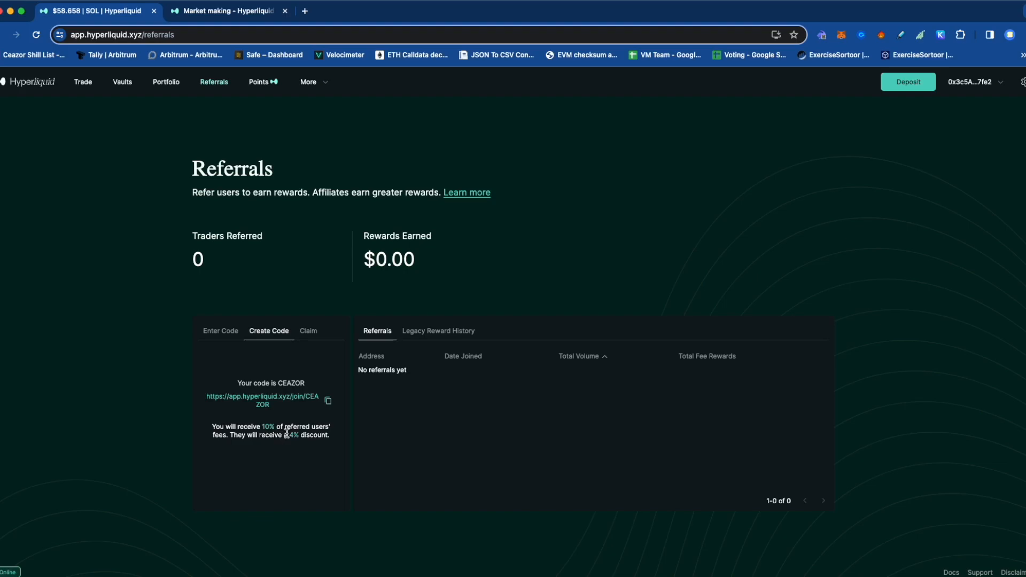
{"action": "mouse_move", "coordinate": [166, 64]}
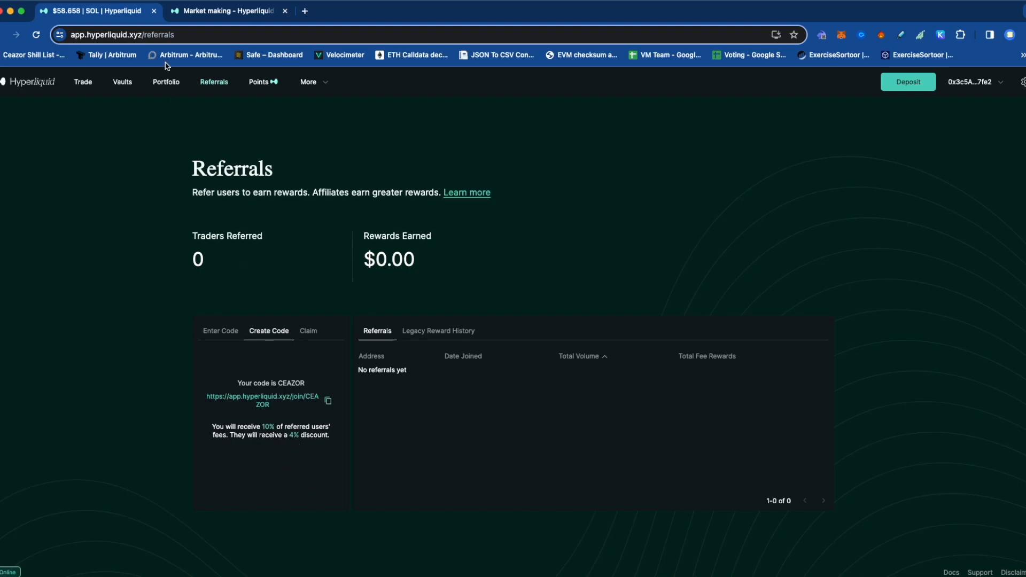
{"action": "mouse_move", "coordinate": [174, 147]}
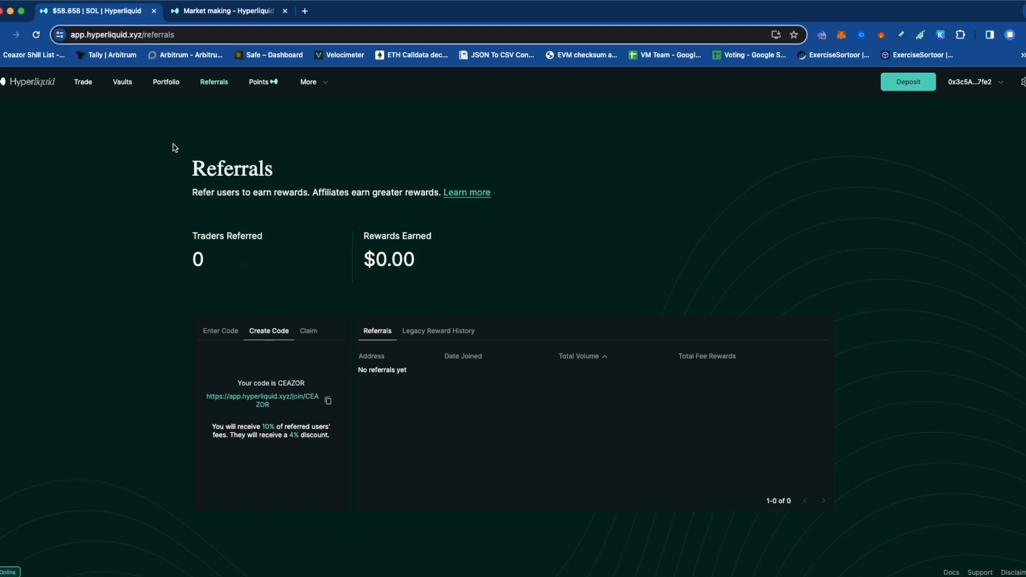
{"action": "left_click", "coordinate": [83, 83]}
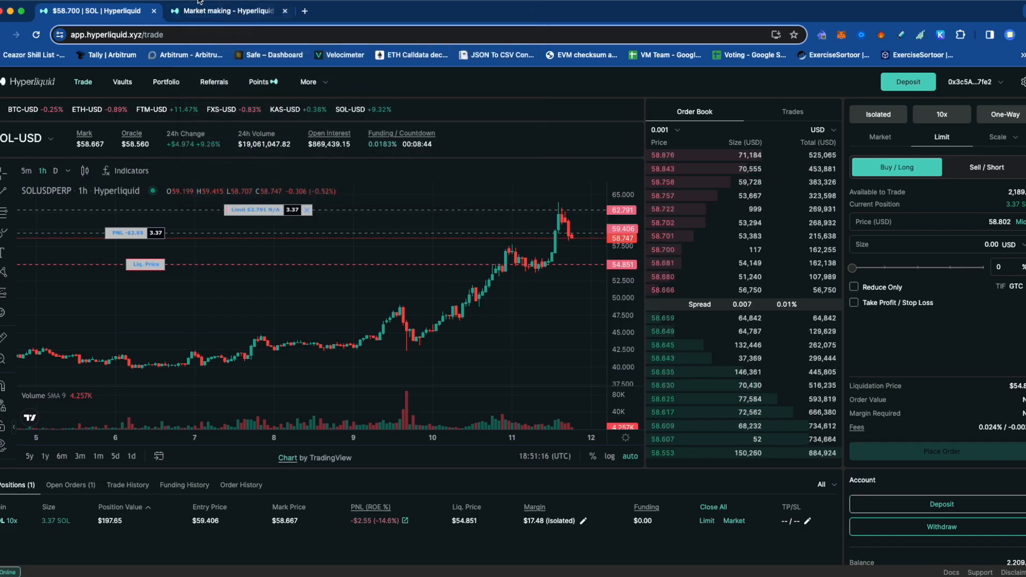
- Show the Hyperliquid L1 article under Technical overview in the docs
{"action": "left_click", "coordinate": [229, 11]}
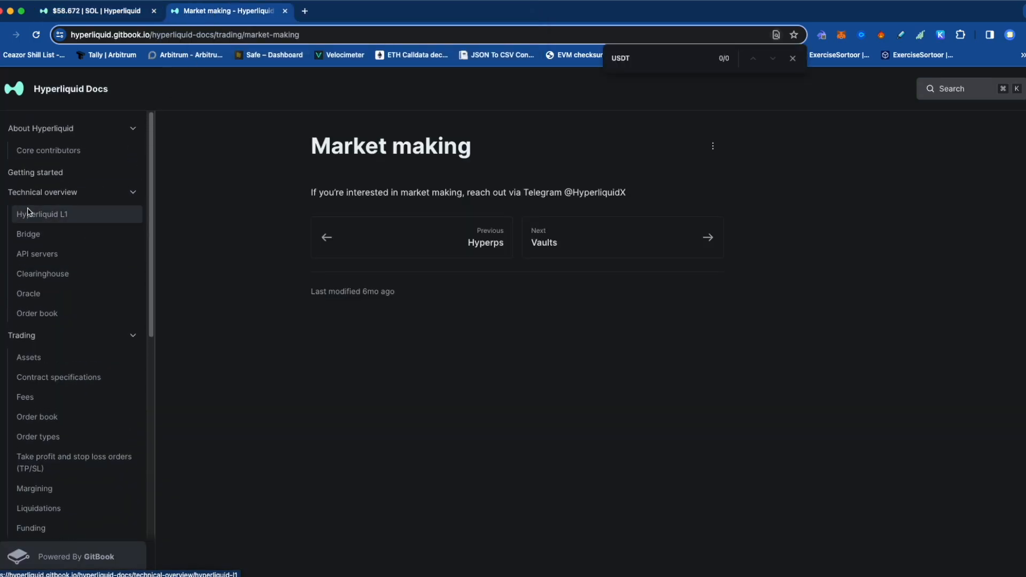
{"action": "left_click", "coordinate": [43, 213]}
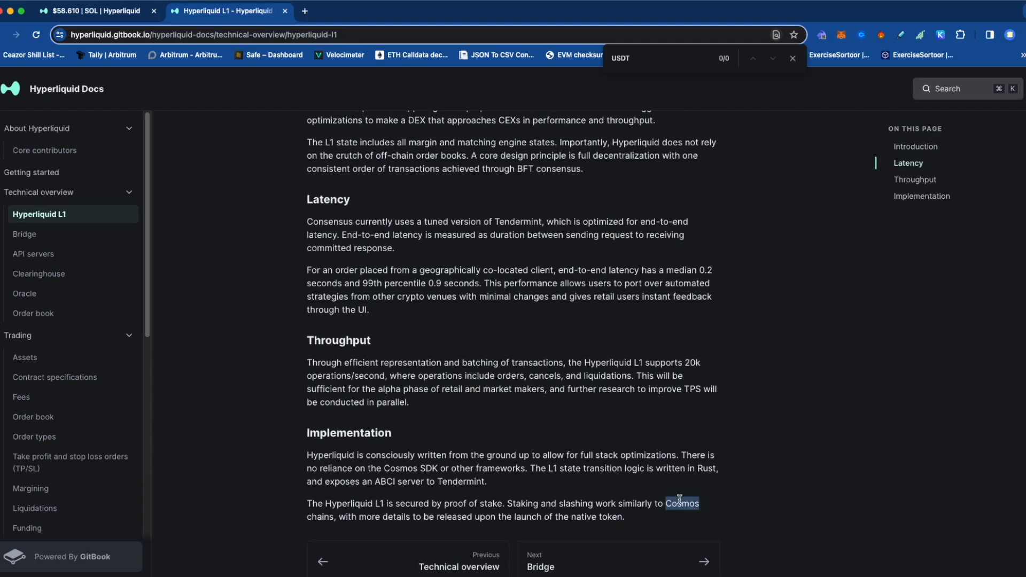
{"action": "mouse_move", "coordinate": [543, 441]}
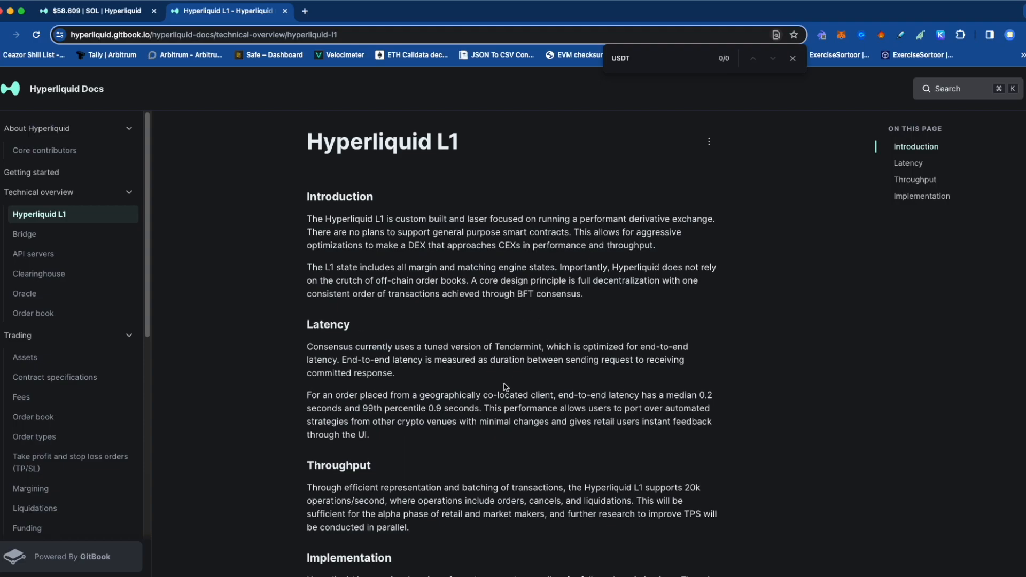
- Show the Bridge article covering validator-signed deposits and withdrawals
{"action": "left_click", "coordinate": [29, 234]}
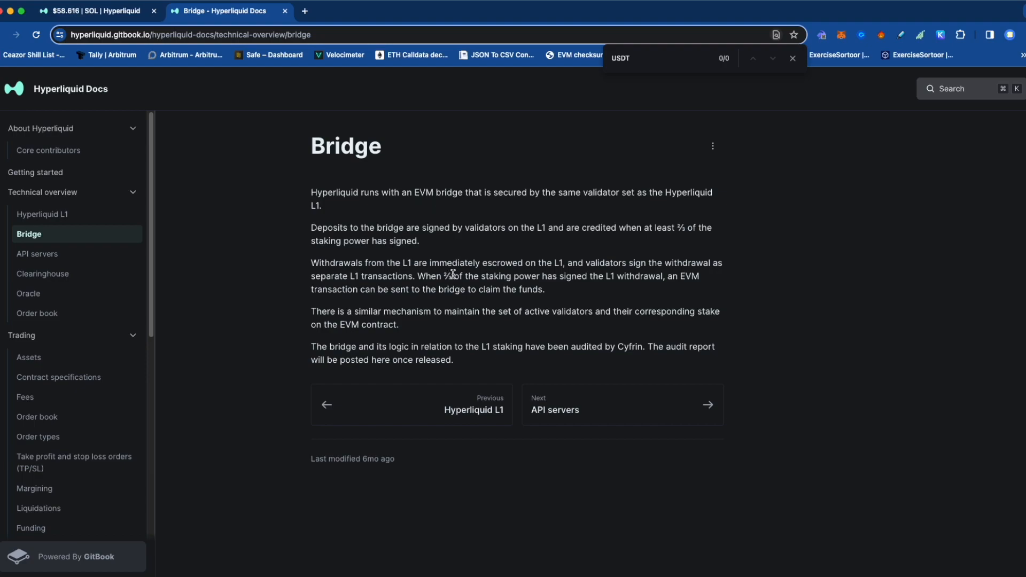
{"action": "mouse_move", "coordinate": [416, 306]}
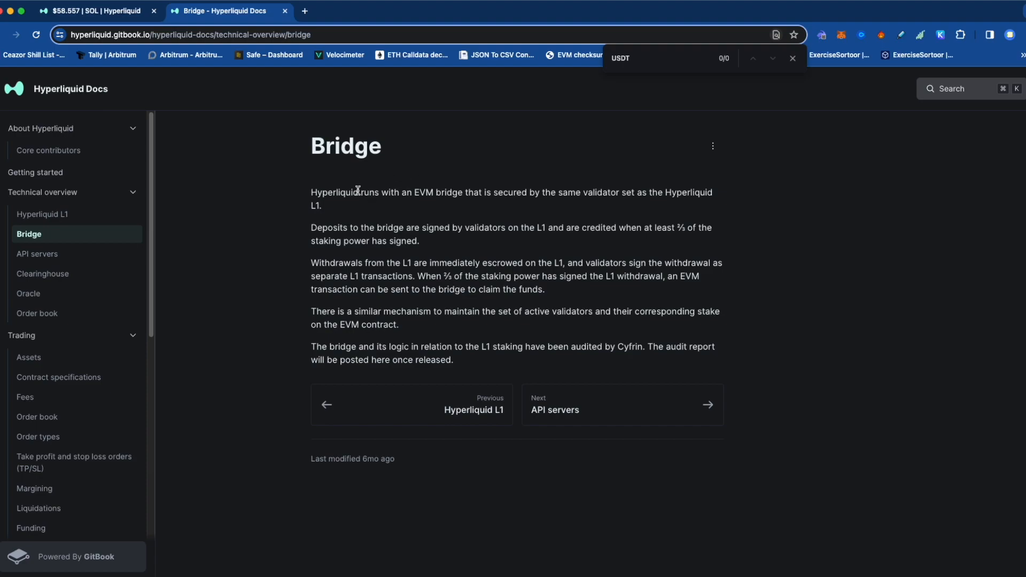
{"action": "mouse_move", "coordinate": [46, 274]}
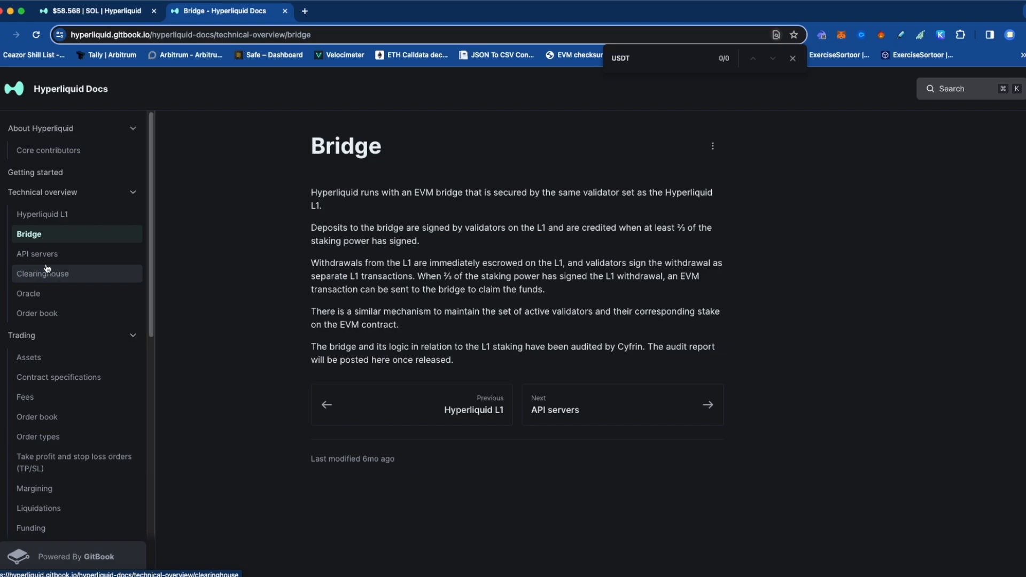
- Show the Oracle article and highlight the source exchanges, Binance weight and Huobi
{"action": "left_click", "coordinate": [28, 293]}
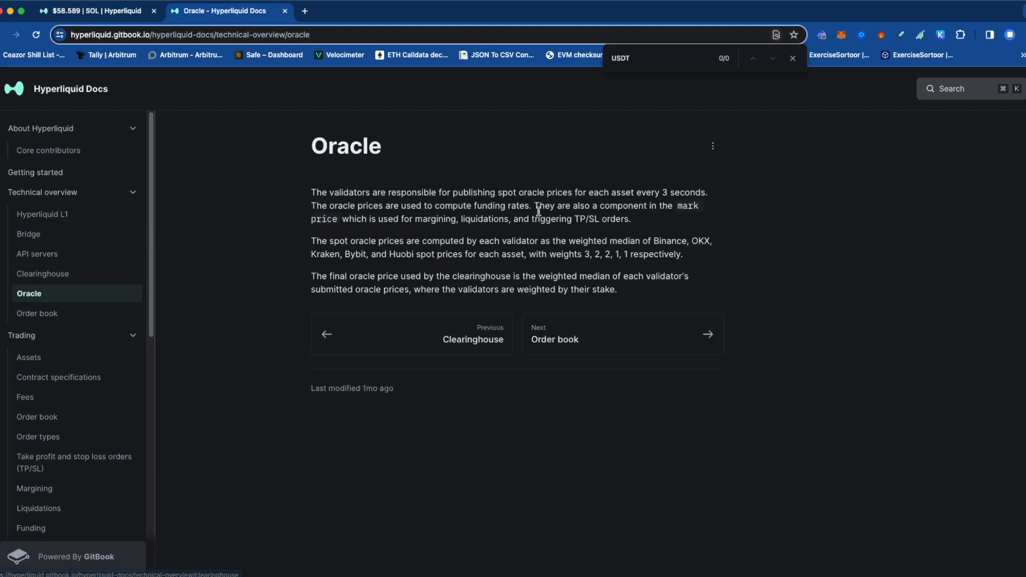
{"action": "mouse_move", "coordinate": [690, 246]}
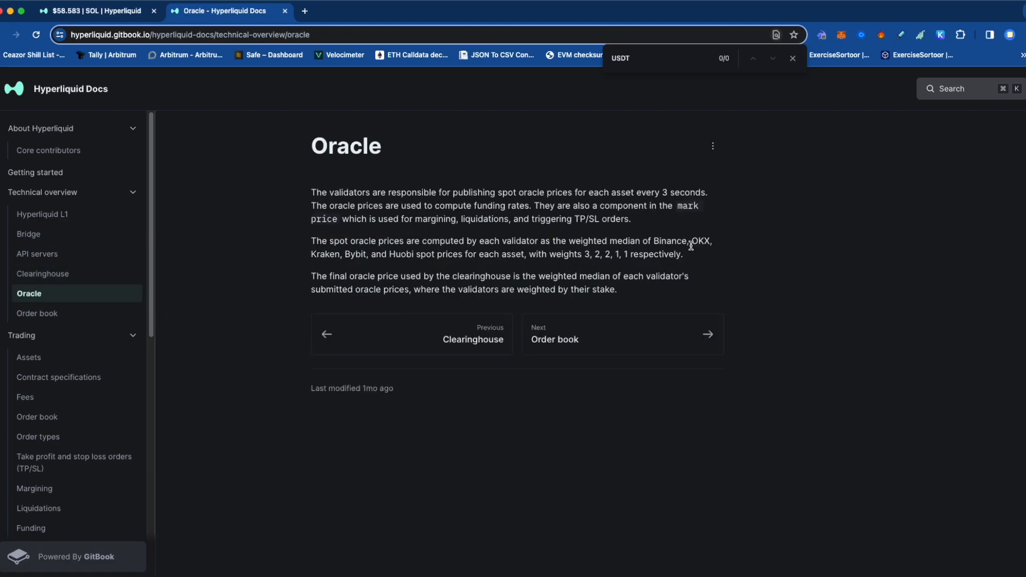
{"action": "left_click_drag", "start_coordinate": [653, 241], "coordinate": [463, 254]}
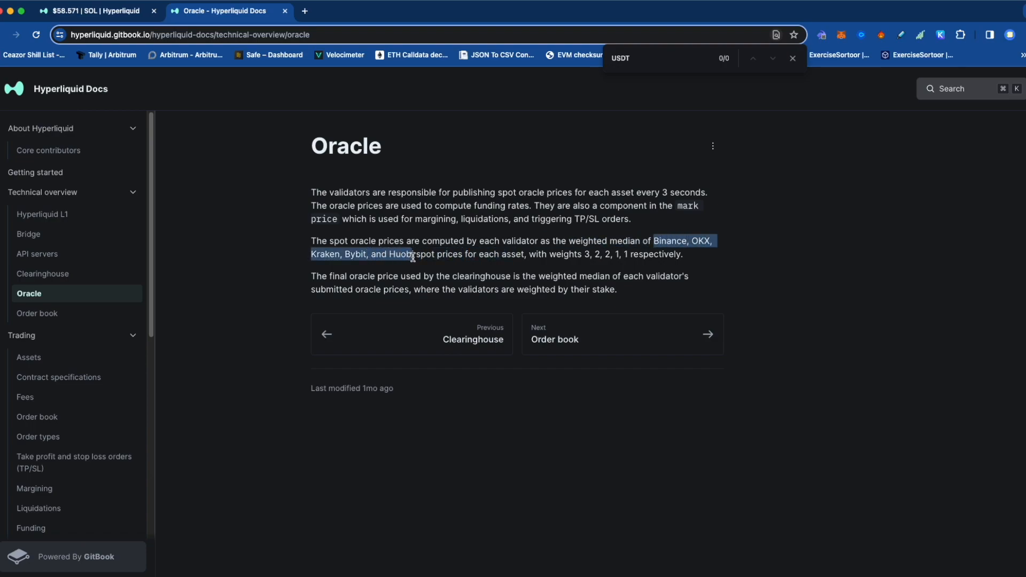
{"action": "left_click", "coordinate": [666, 235]}
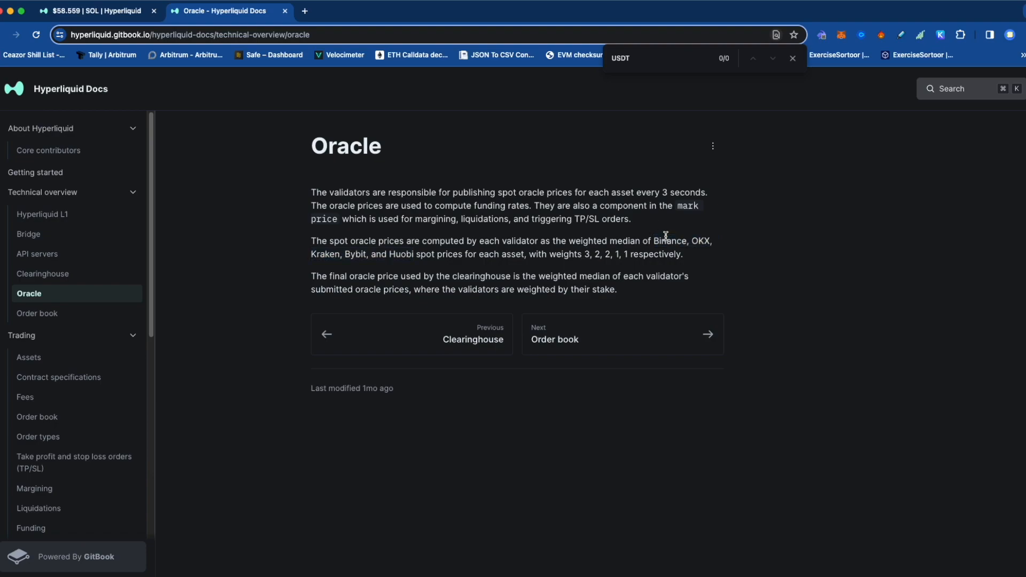
{"action": "double_click", "coordinate": [587, 254]}
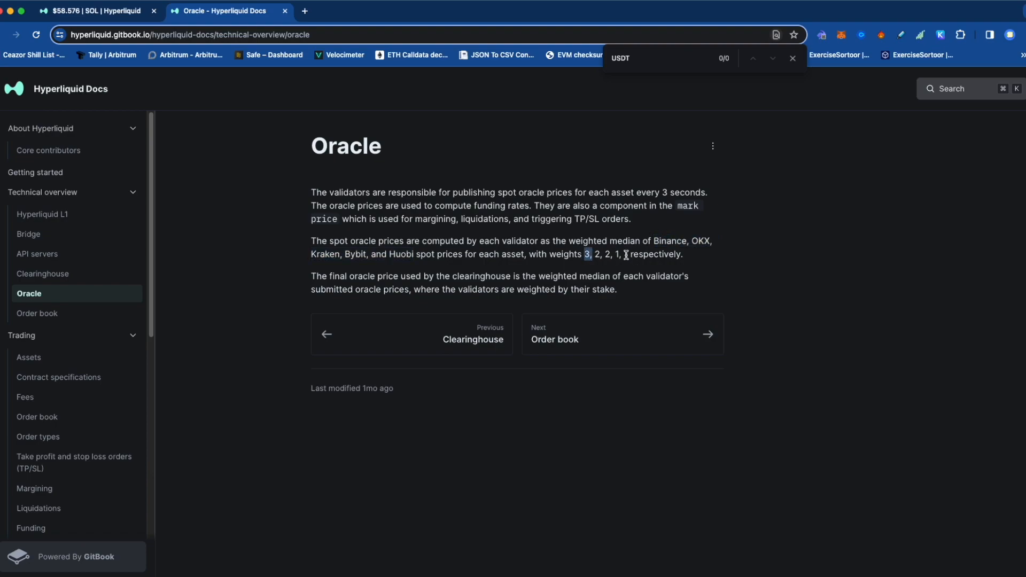
{"action": "double_click", "coordinate": [402, 254]}
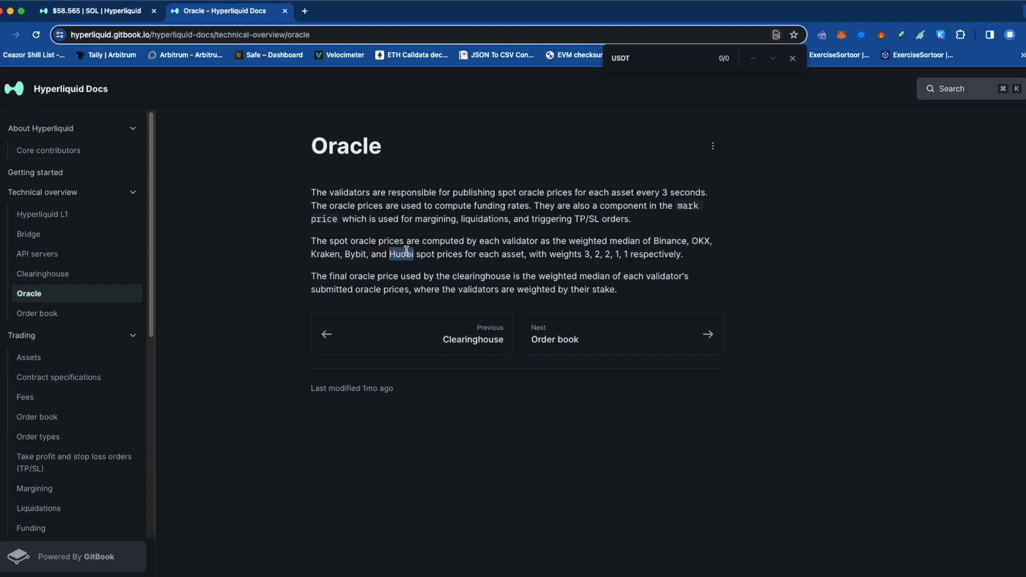
{"action": "scroll", "scroll_direction": "down", "scroll_amount": 3}
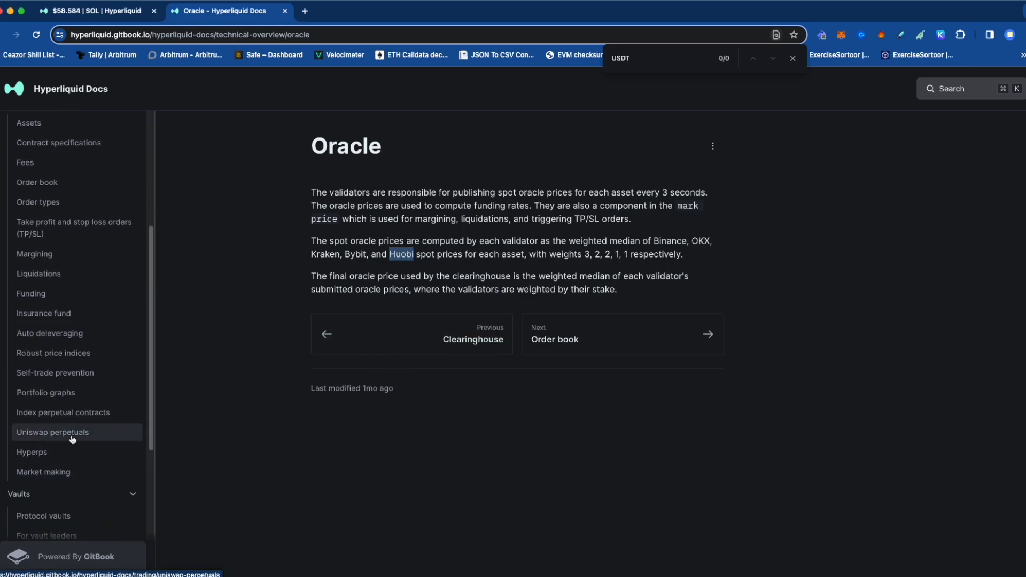
- View the Uniswap perpetuals article, then return to the SOL trading page
{"action": "left_click", "coordinate": [53, 432]}
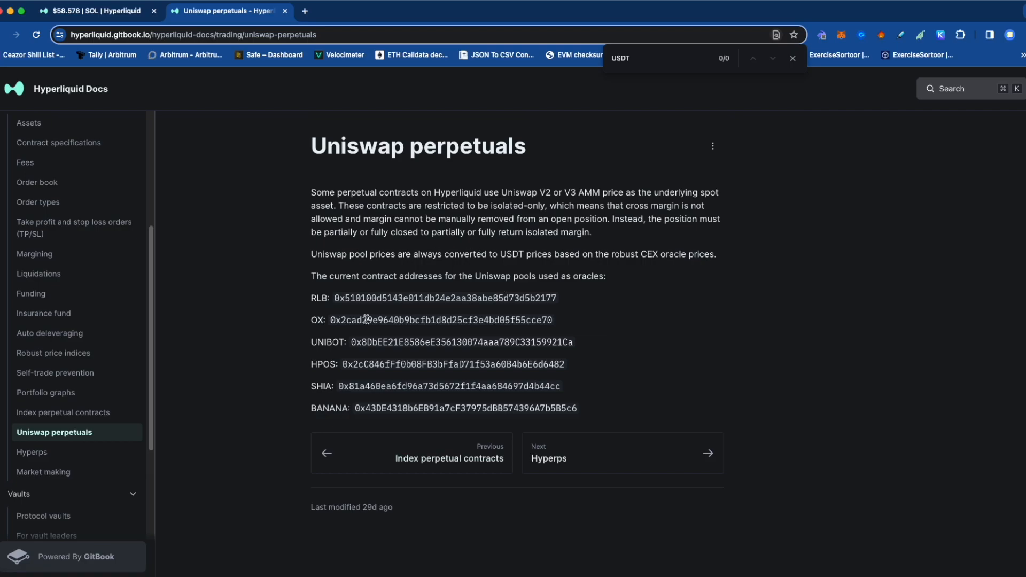
{"action": "mouse_move", "coordinate": [605, 273]}
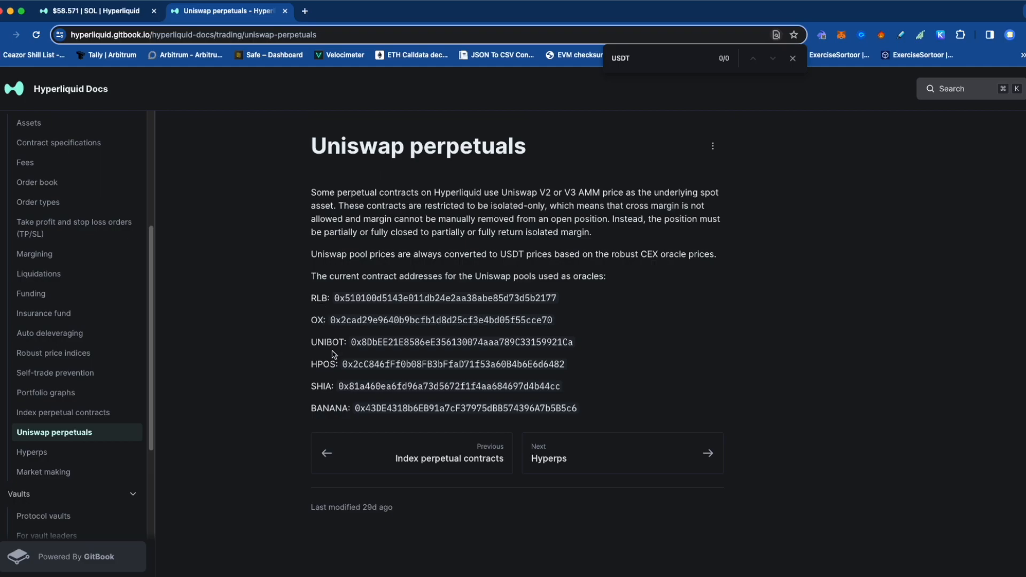
{"action": "mouse_move", "coordinate": [335, 345]}
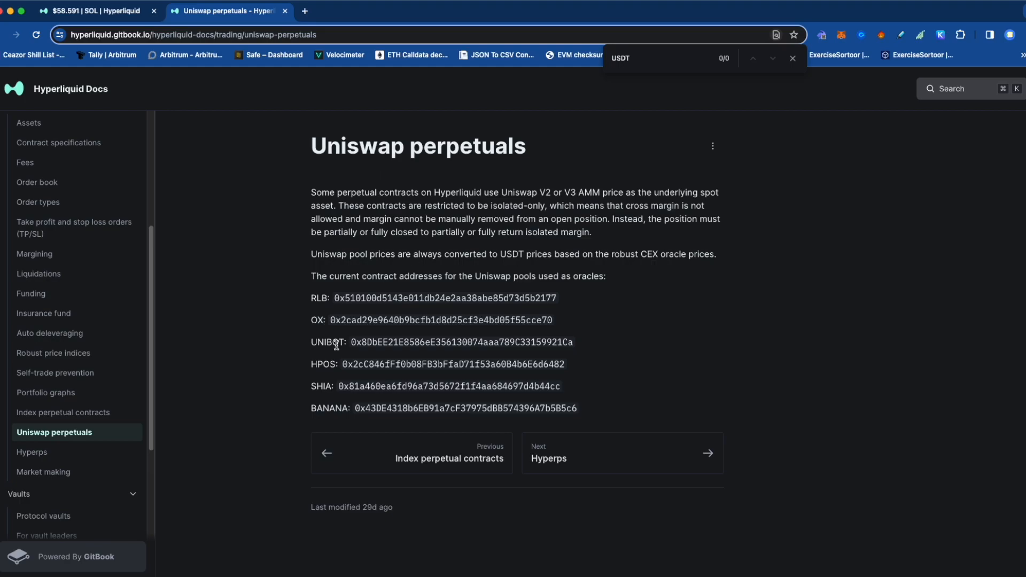
{"action": "mouse_move", "coordinate": [42, 231]}
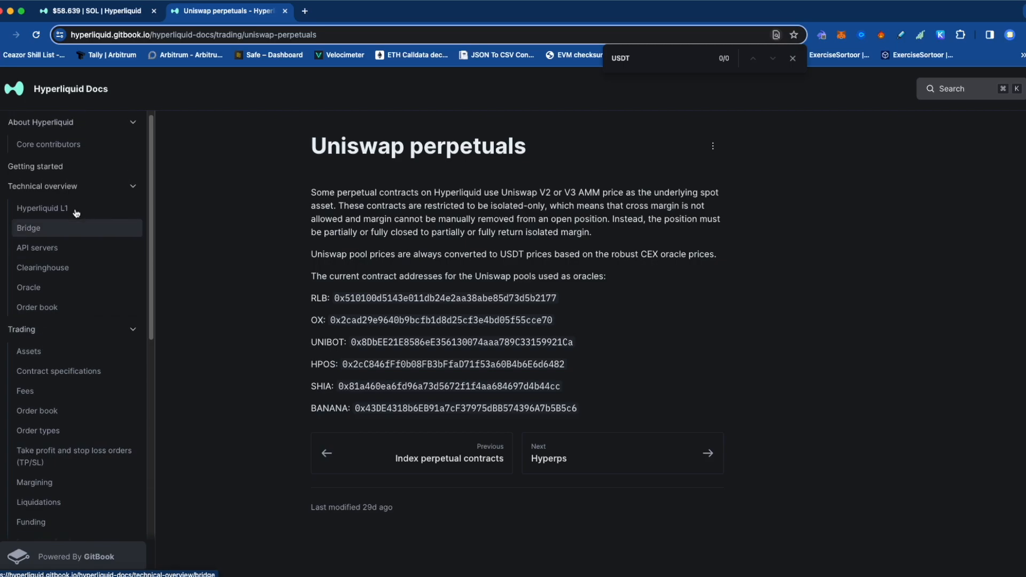
{"action": "left_click", "coordinate": [95, 10]}
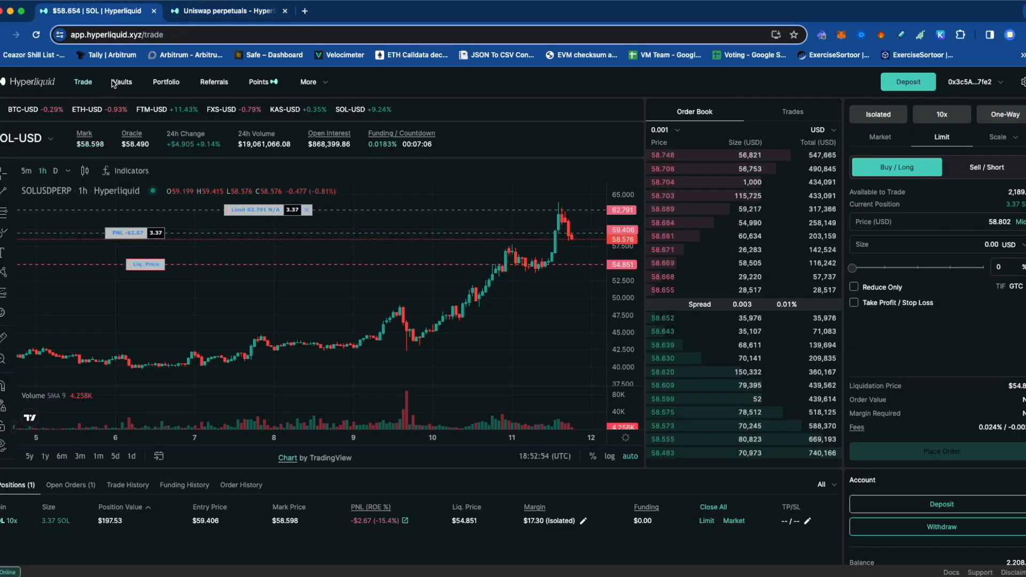
- Browse the Protocol Vaults and User Vaults tables with their APR, TVL and age
{"action": "left_click", "coordinate": [121, 82]}
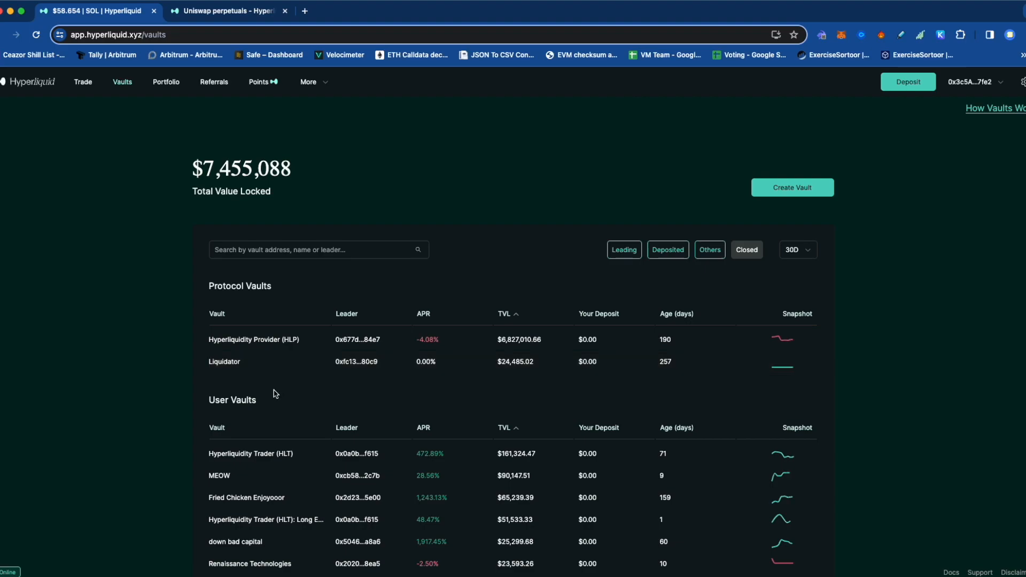
{"action": "mouse_move", "coordinate": [271, 346]}
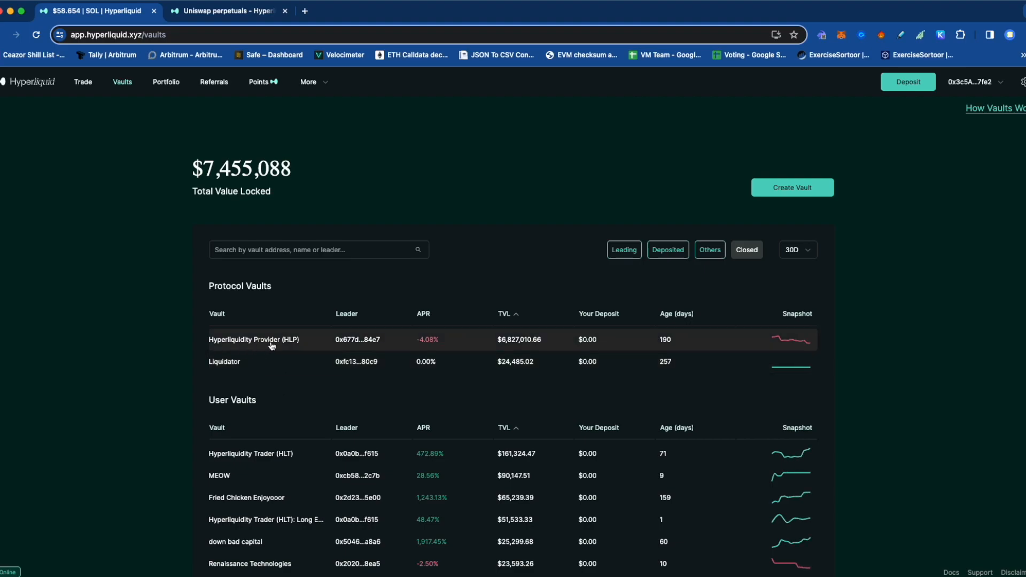
{"action": "mouse_move", "coordinate": [439, 345]}
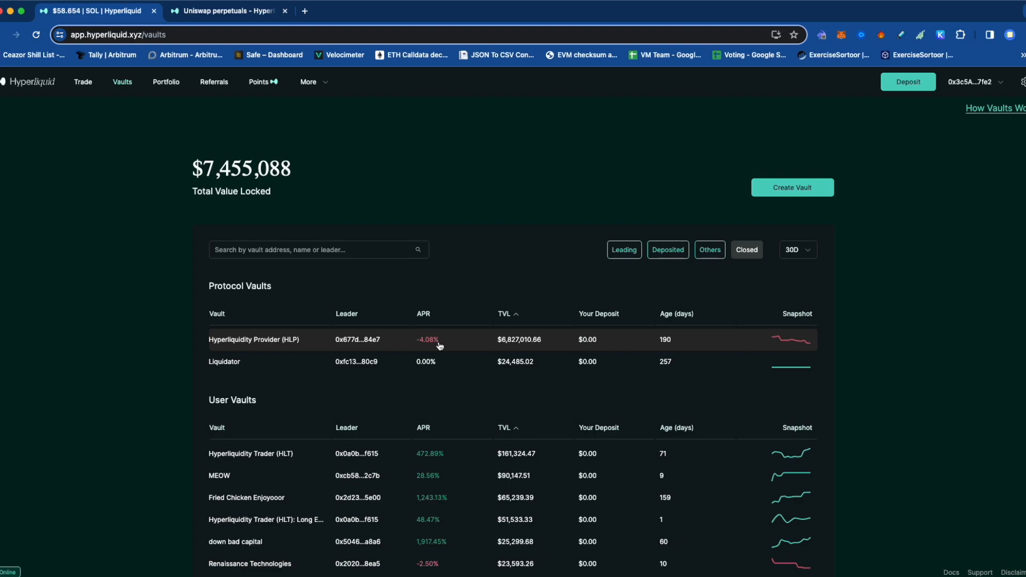
{"action": "mouse_move", "coordinate": [389, 341]}
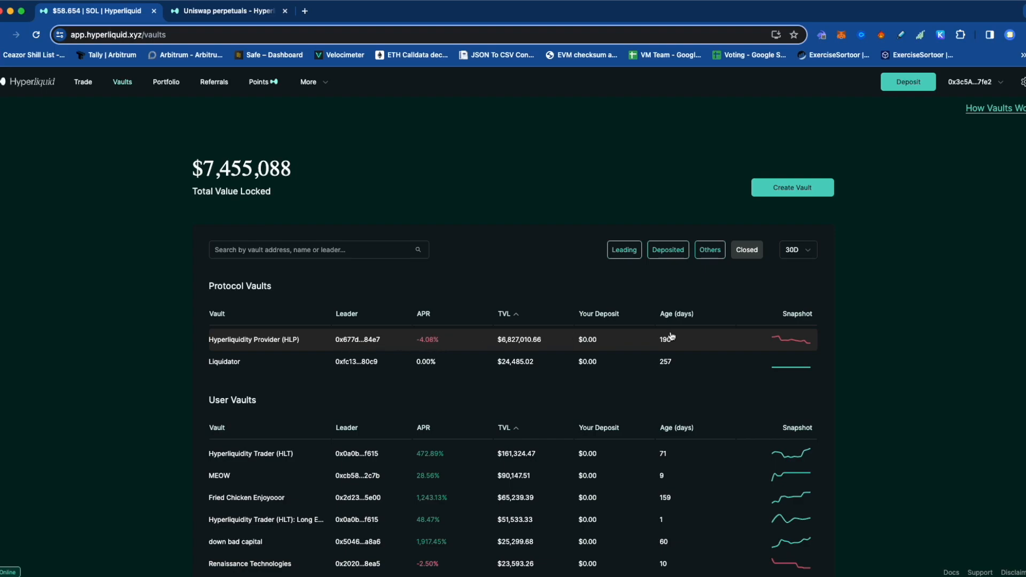
{"action": "mouse_move", "coordinate": [274, 342]}
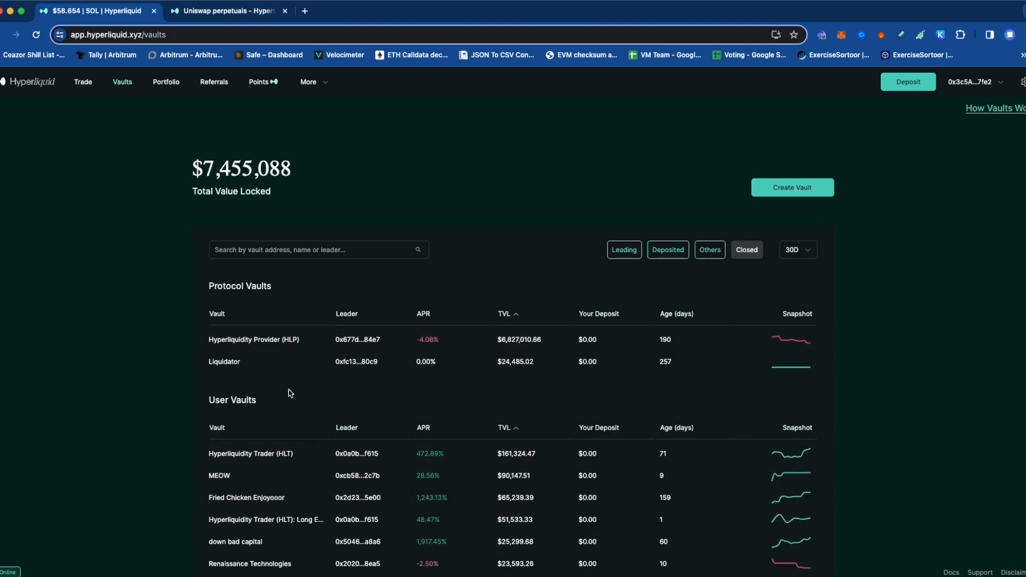
{"action": "scroll", "scroll_direction": "down", "scroll_amount": 3}
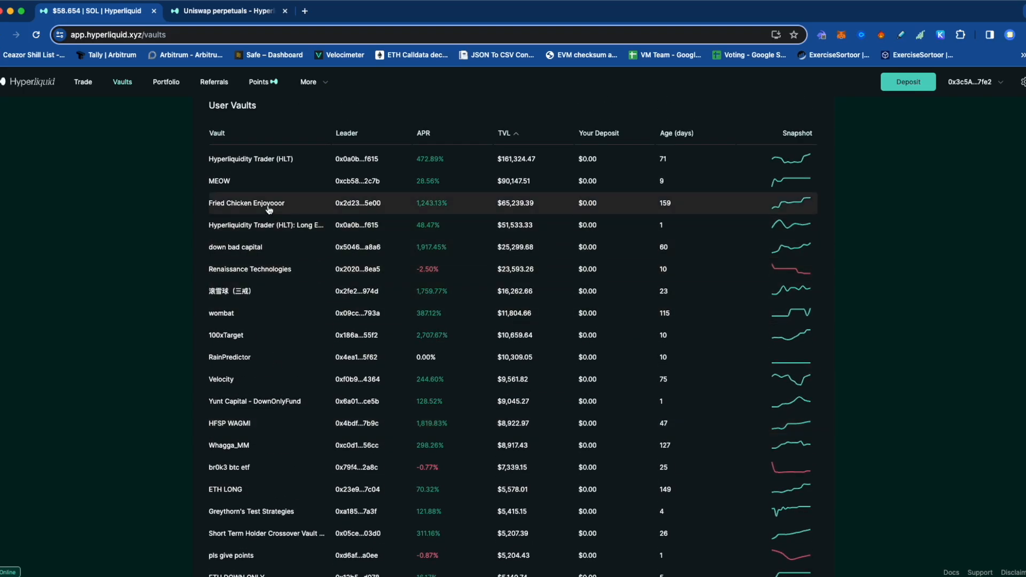
{"action": "mouse_move", "coordinate": [267, 378]}
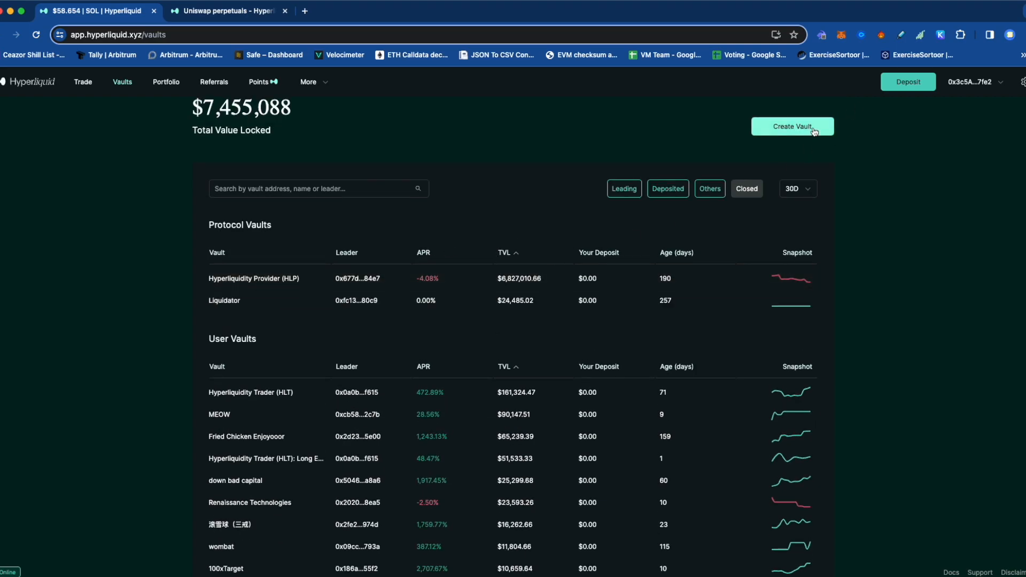
{"action": "mouse_move", "coordinate": [510, 212]}
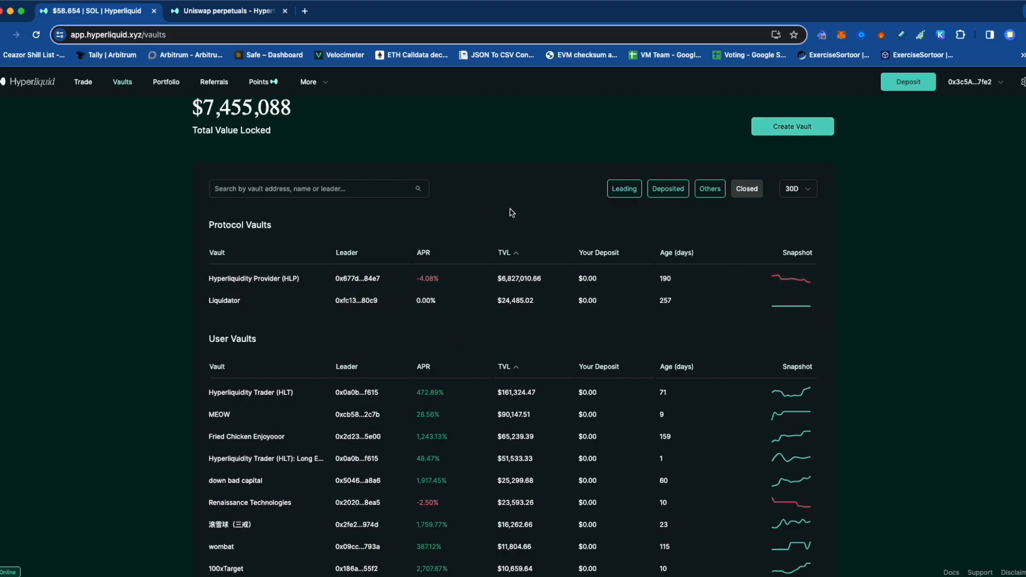
{"action": "mouse_move", "coordinate": [815, 130]}
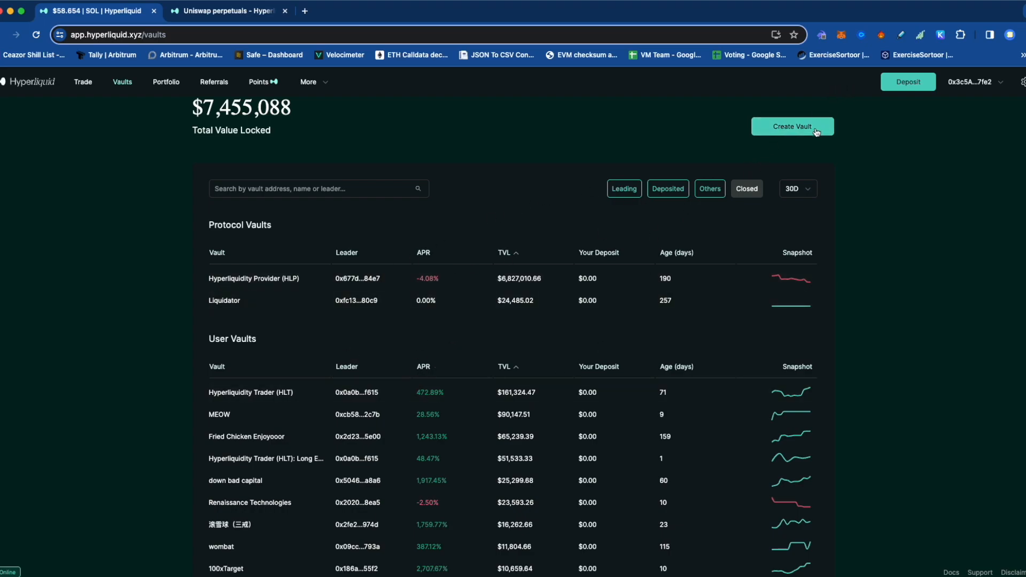
{"action": "mouse_move", "coordinate": [276, 469]}
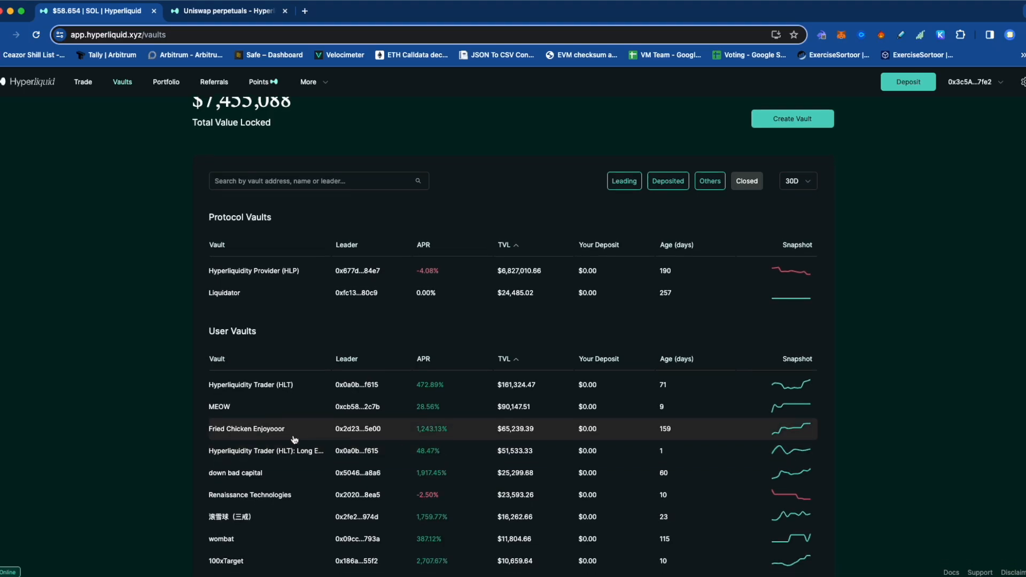
{"action": "scroll", "scroll_direction": "down", "scroll_amount": 3}
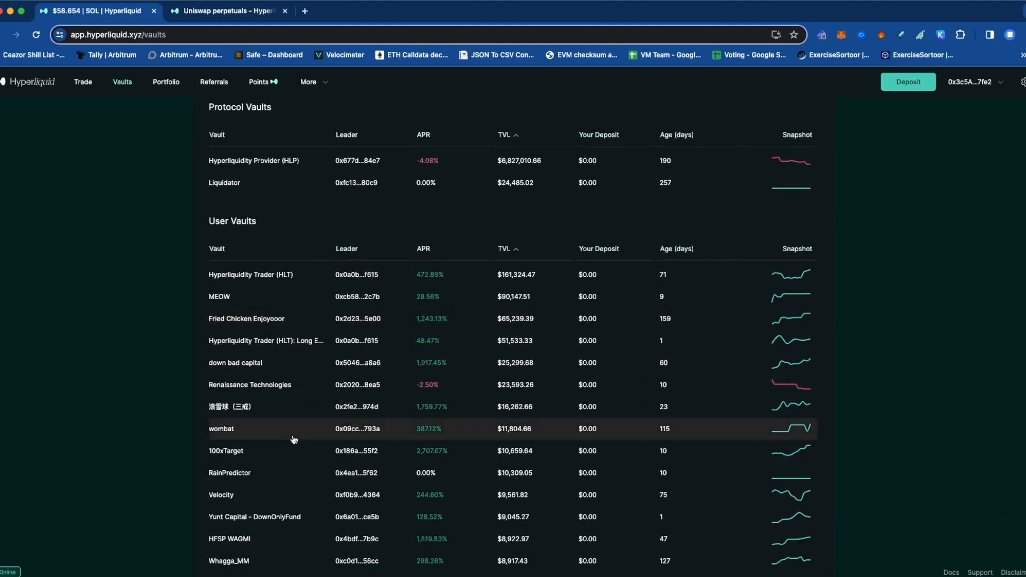
{"action": "mouse_move", "coordinate": [308, 517]}
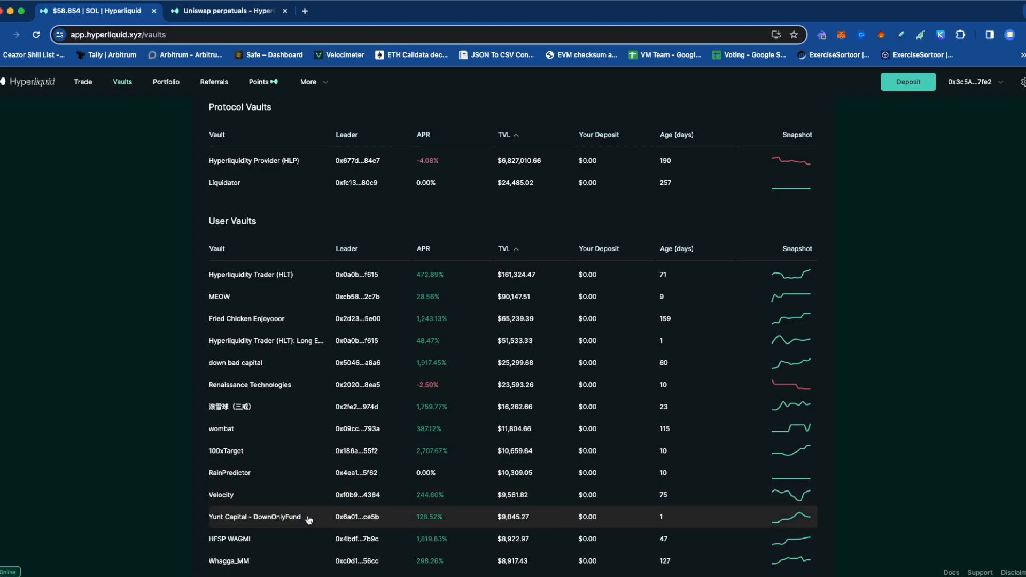
{"action": "scroll", "scroll_direction": "down", "scroll_amount": 3}
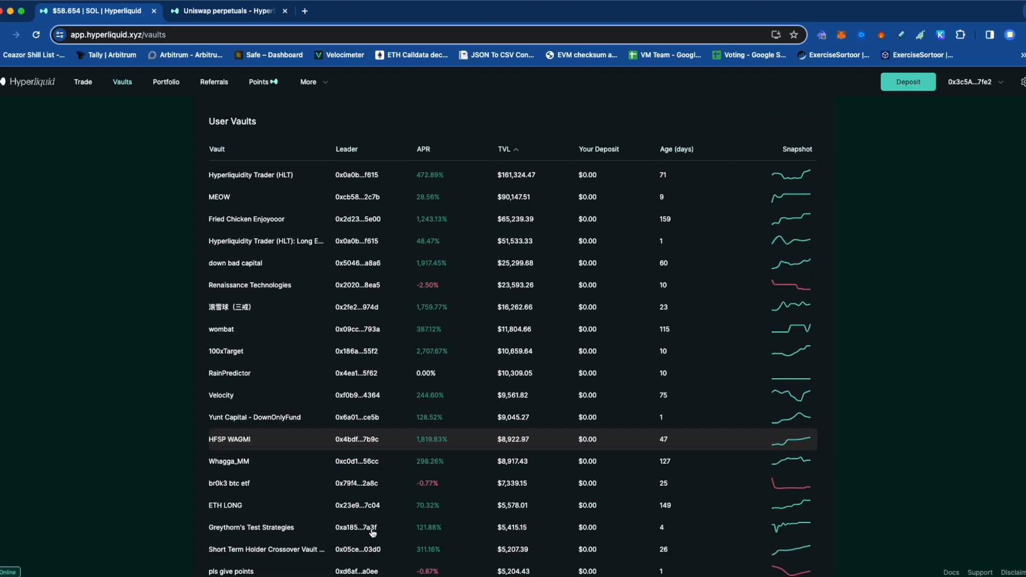
{"action": "mouse_move", "coordinate": [209, 478]}
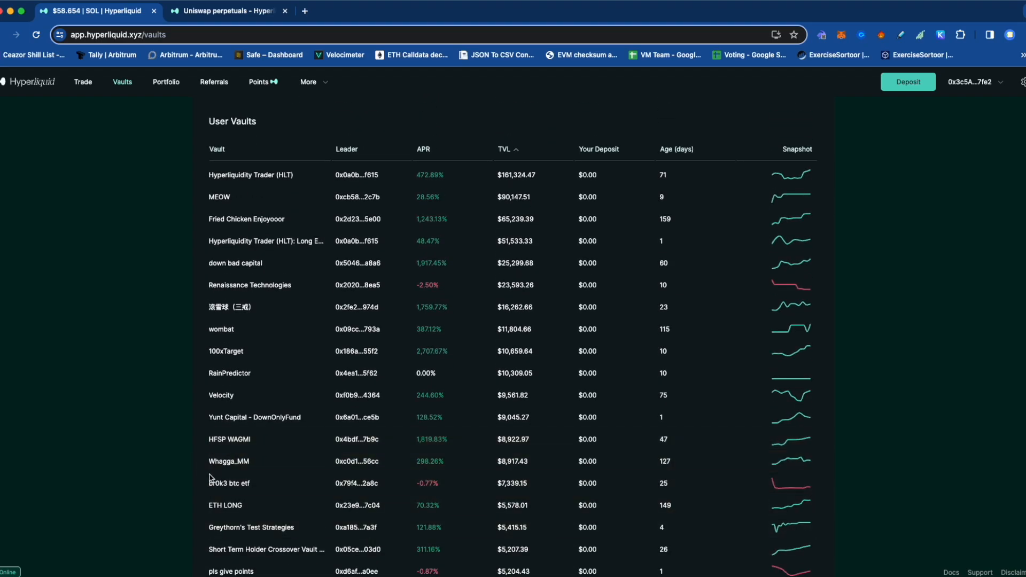
{"action": "scroll", "scroll_direction": "down", "scroll_amount": 3}
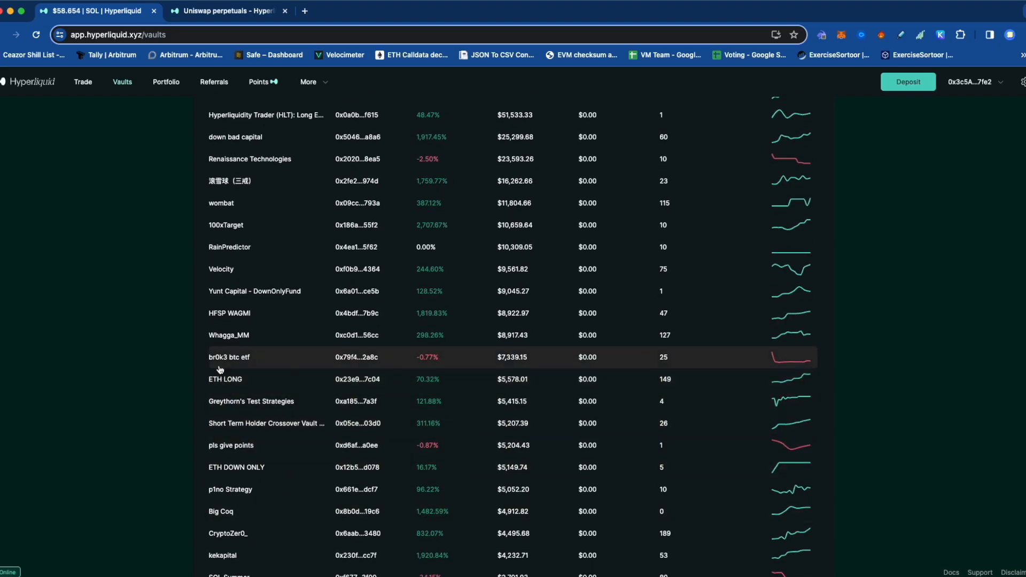
{"action": "mouse_move", "coordinate": [238, 386]}
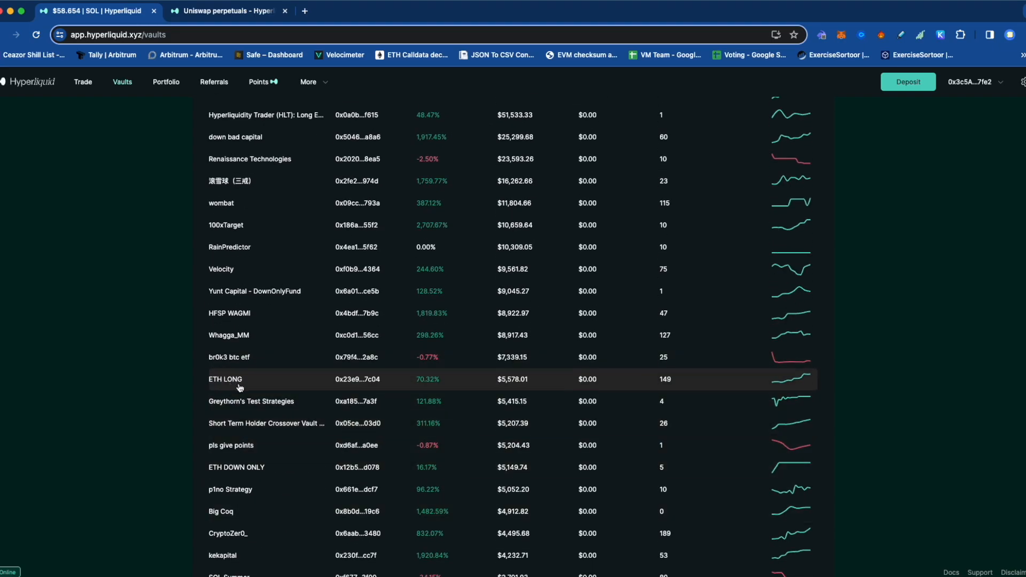
{"action": "mouse_move", "coordinate": [399, 384]}
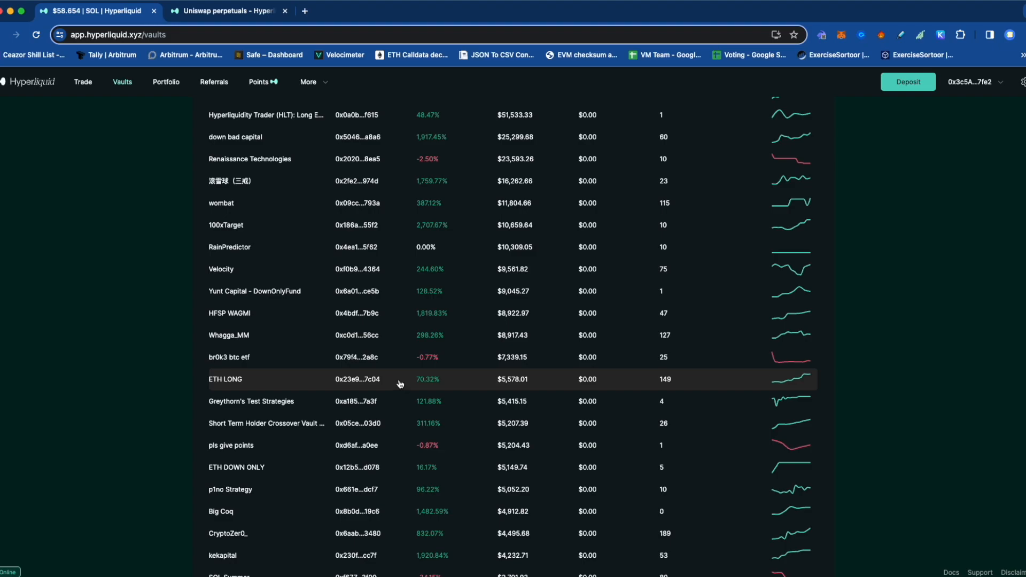
{"action": "mouse_move", "coordinate": [393, 381]}
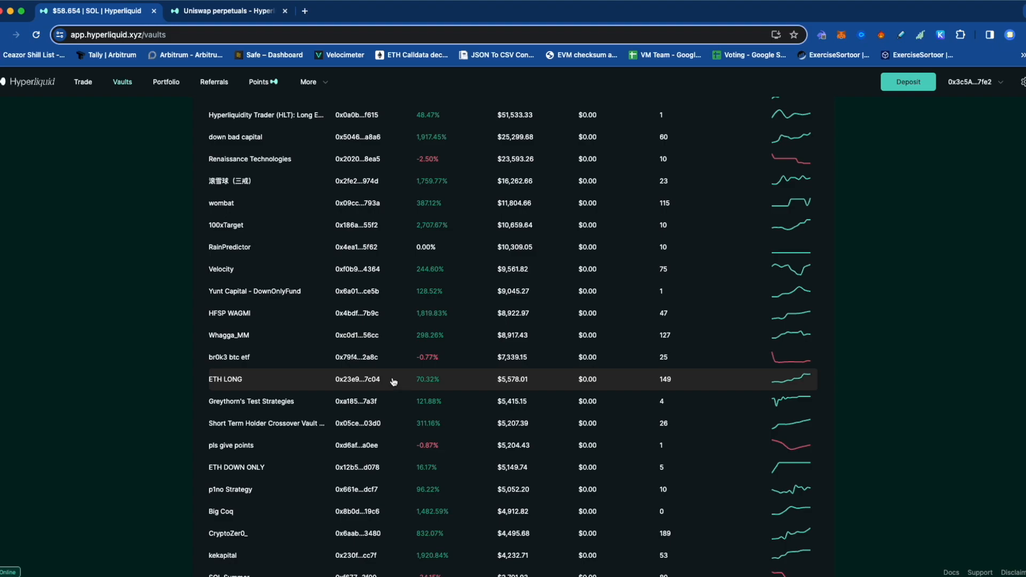
{"action": "mouse_move", "coordinate": [406, 360]}
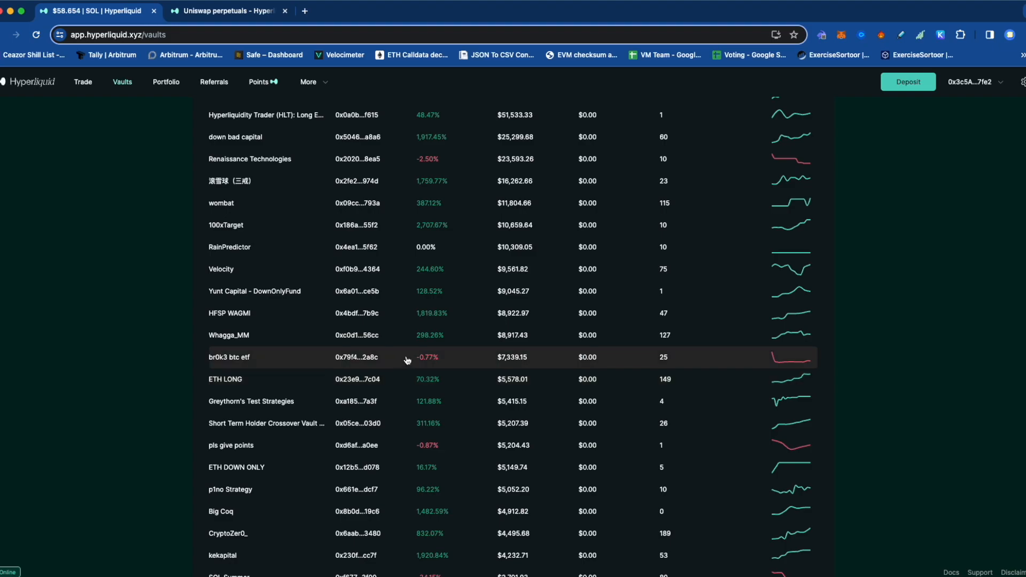
{"action": "mouse_move", "coordinate": [438, 397]}
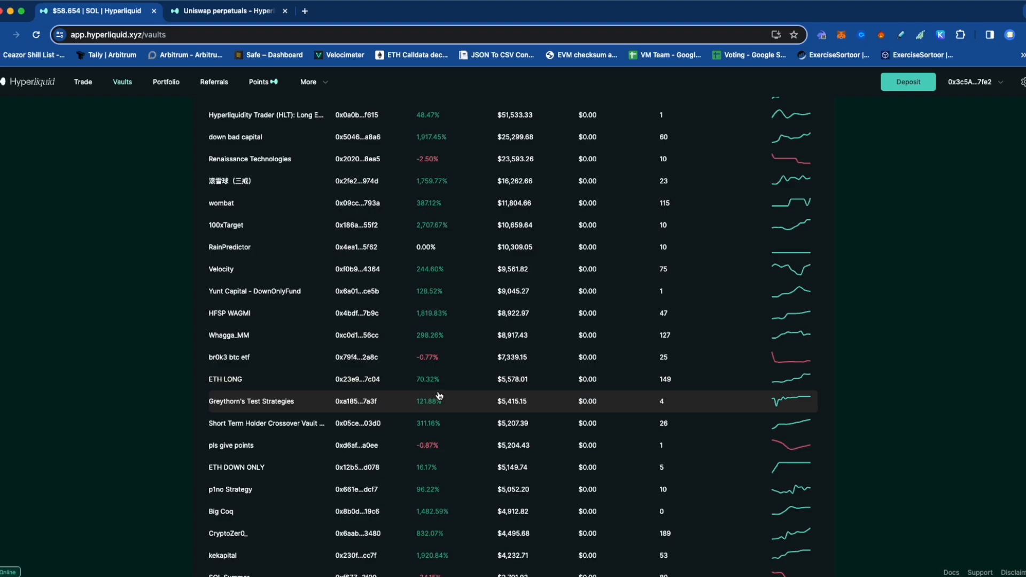
{"action": "mouse_move", "coordinate": [381, 384]}
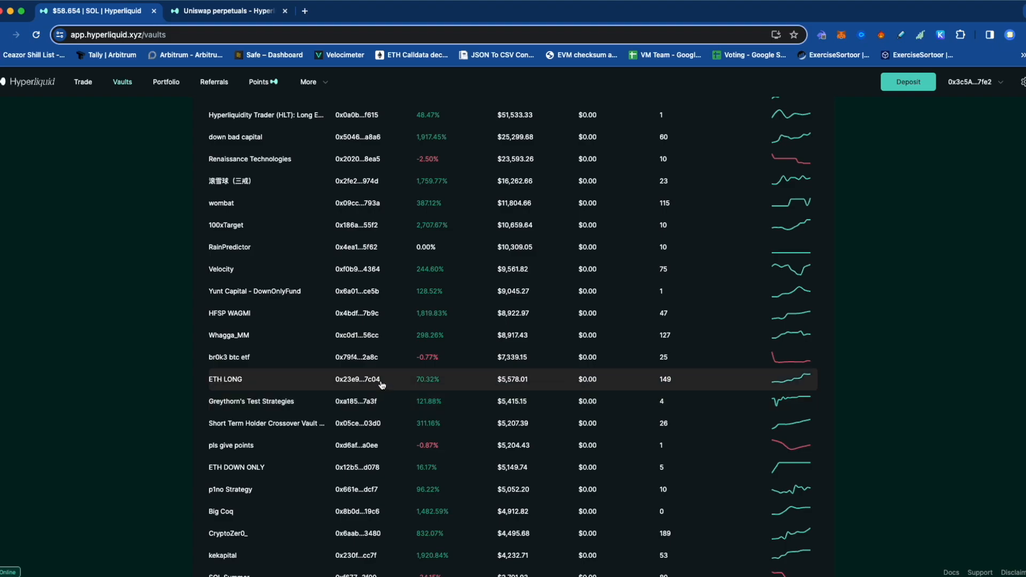
{"action": "scroll", "scroll_direction": "up", "scroll_amount": 3}
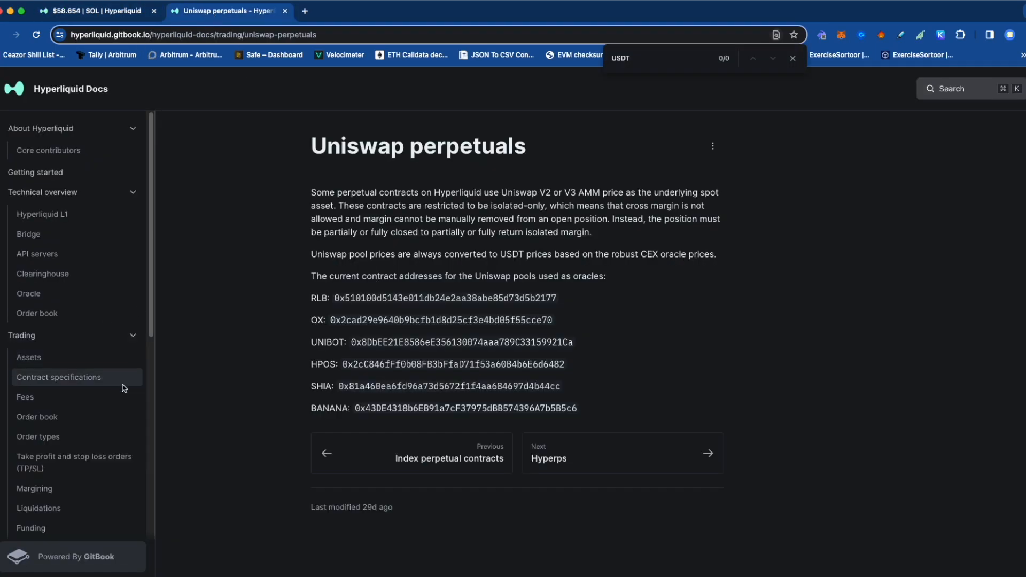
- Show the Order types article and highlight its lists of order types and options
{"action": "scroll", "scroll_direction": "down", "scroll_amount": 3}
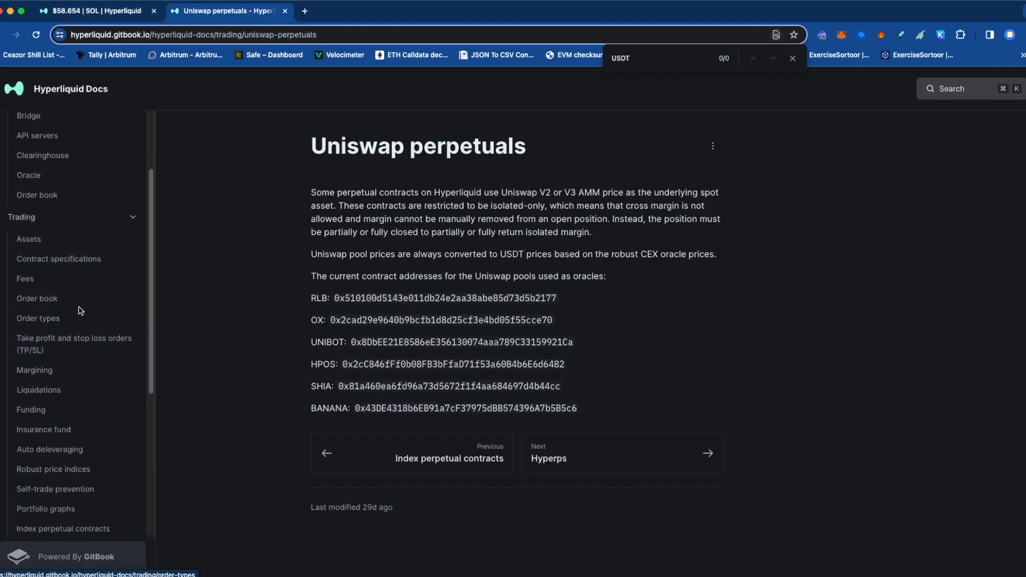
{"action": "mouse_move", "coordinate": [69, 328]}
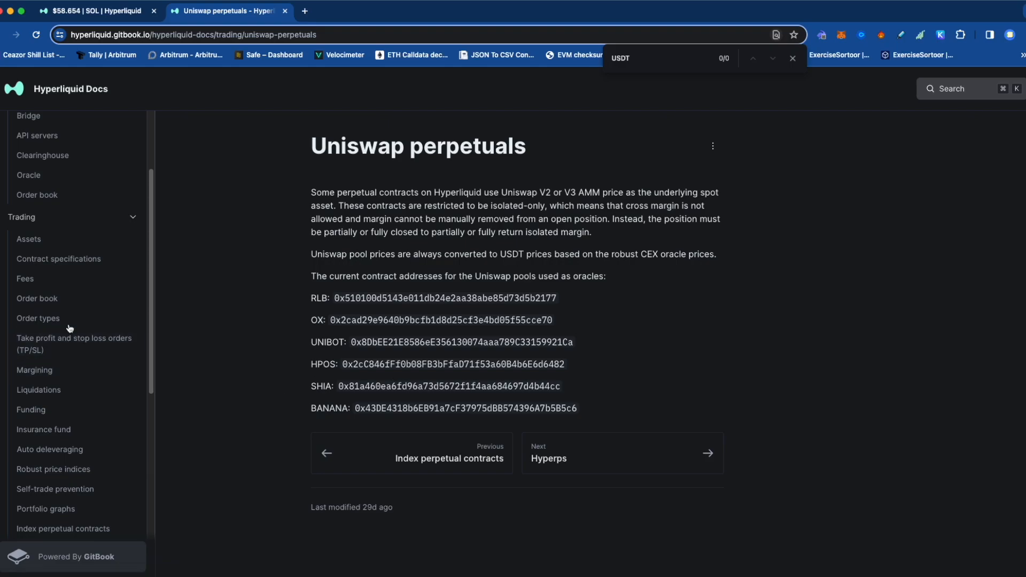
{"action": "left_click", "coordinate": [39, 318]}
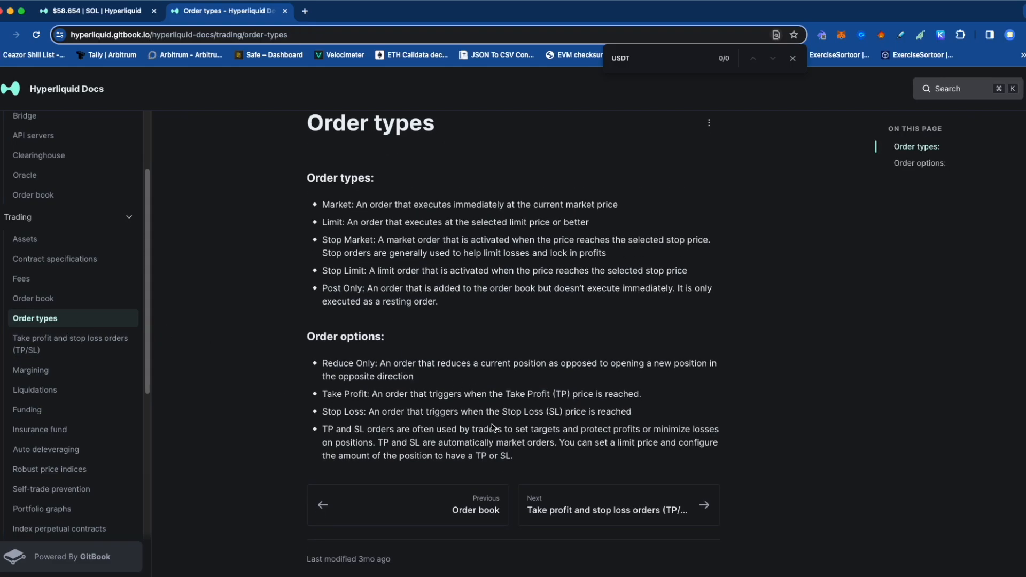
{"action": "left_click_drag", "start_coordinate": [321, 204], "coordinate": [515, 455]}
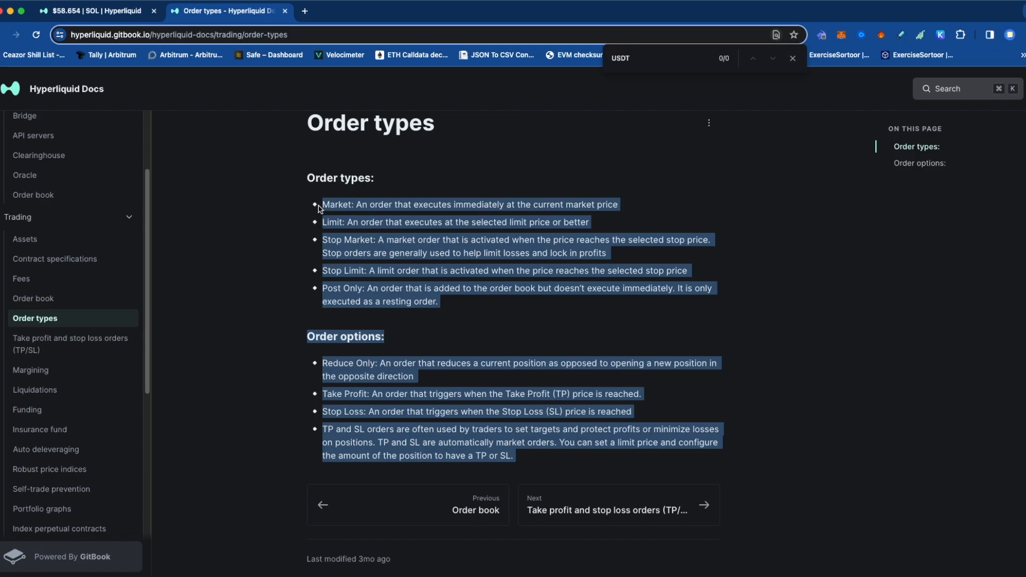
{"action": "left_click", "coordinate": [387, 272]}
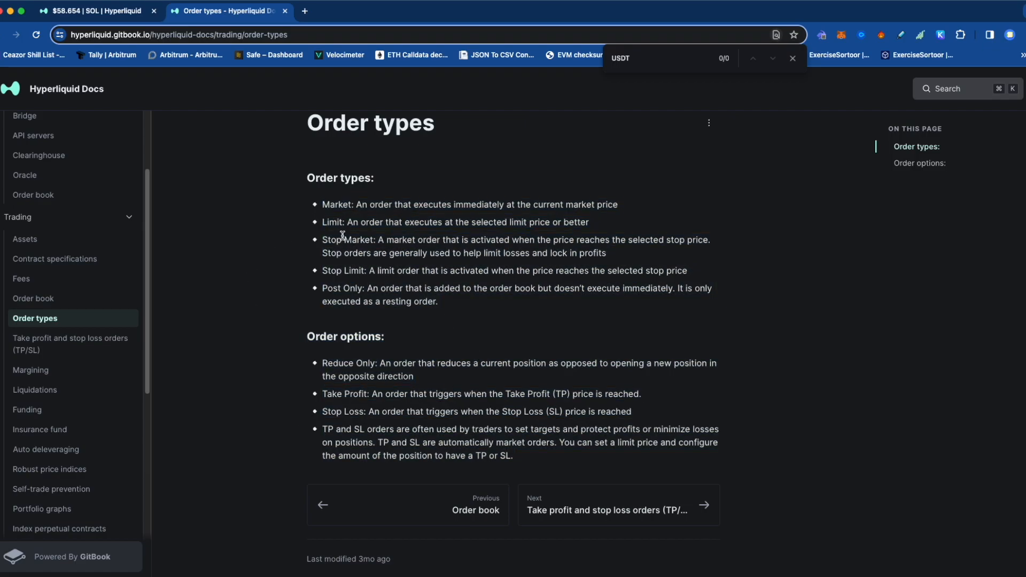
{"action": "mouse_move", "coordinate": [365, 262]}
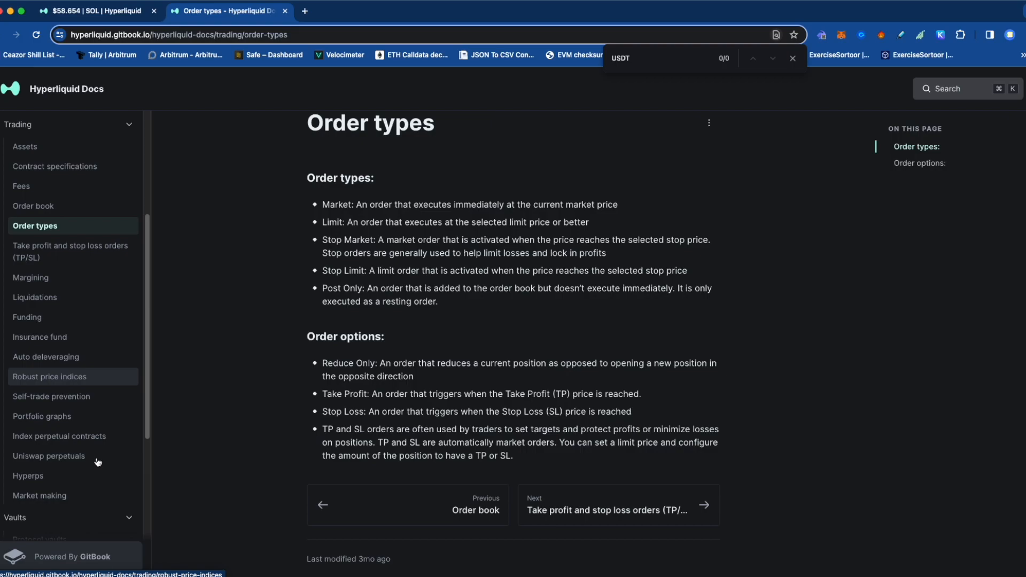
- Show the Insurance fund article describing the 40% fee share and Liquidator vault
{"action": "left_click", "coordinate": [45, 336]}
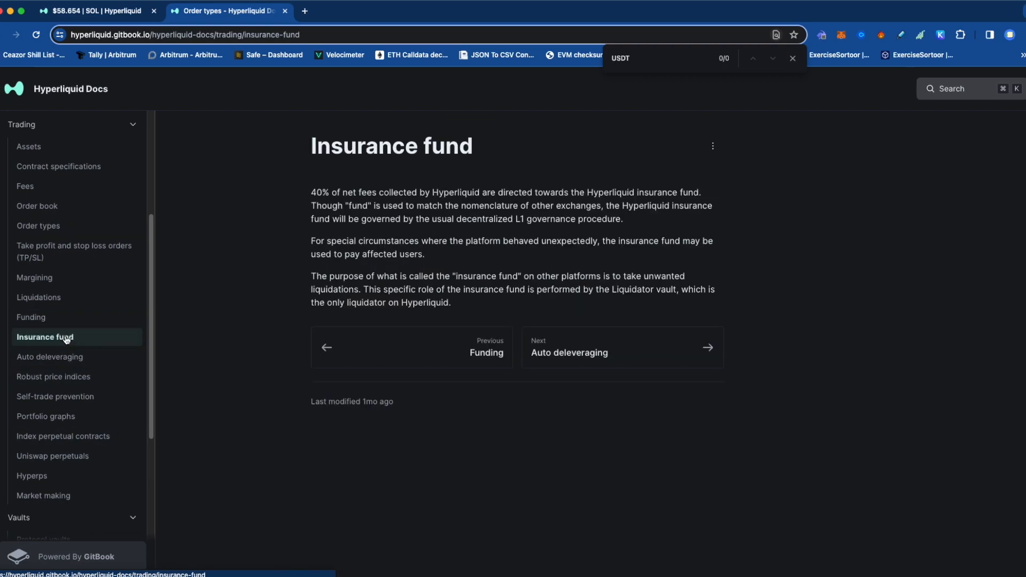
{"action": "left_click", "coordinate": [45, 337]}
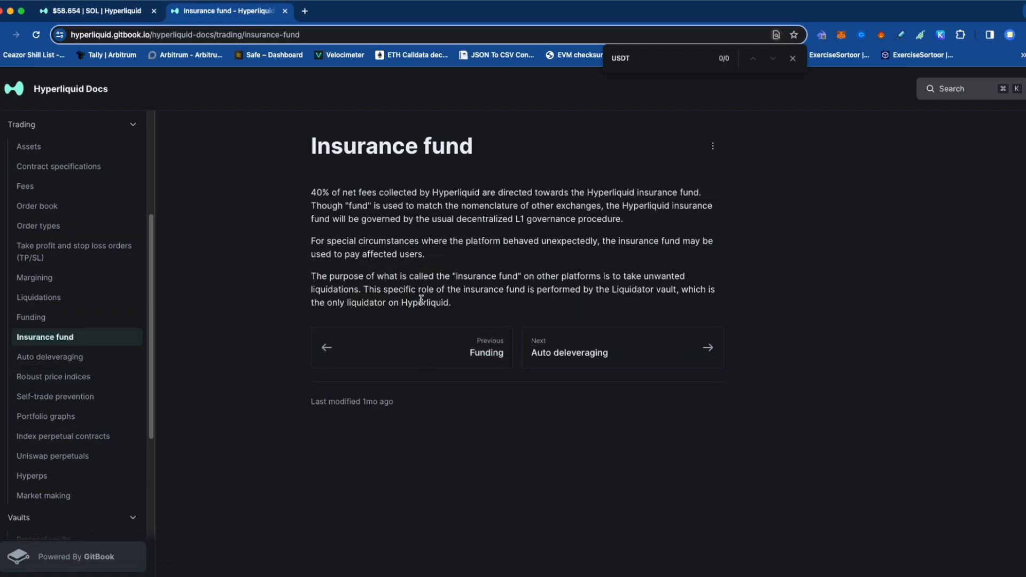
{"action": "mouse_move", "coordinate": [489, 295]}
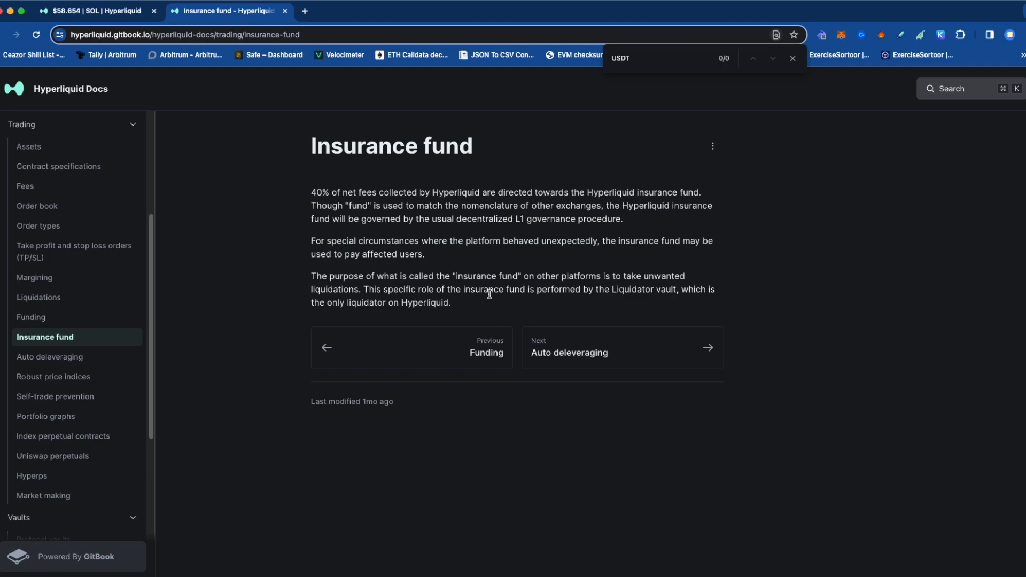
{"action": "mouse_move", "coordinate": [650, 286]}
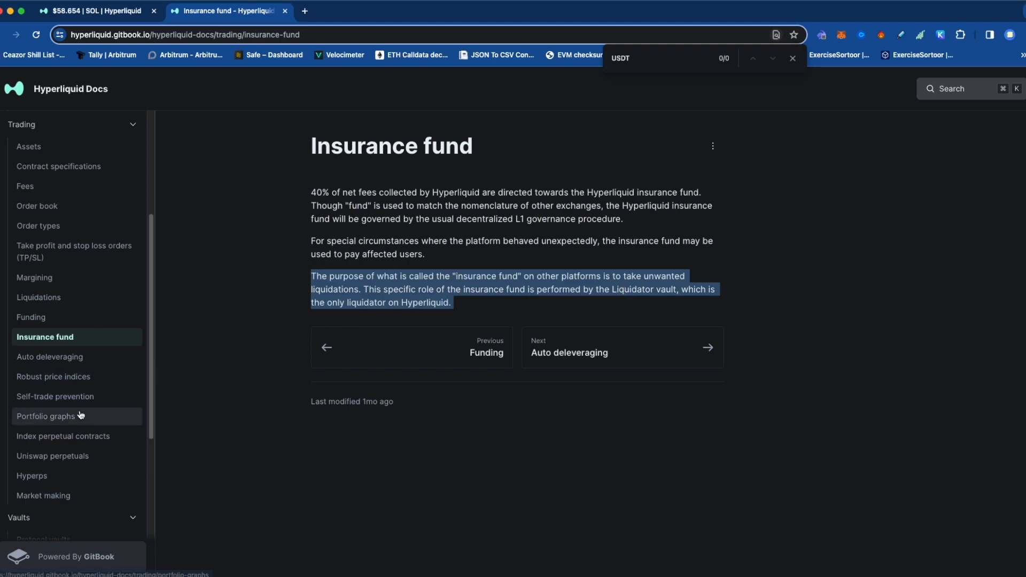
{"action": "mouse_move", "coordinate": [485, 210]}
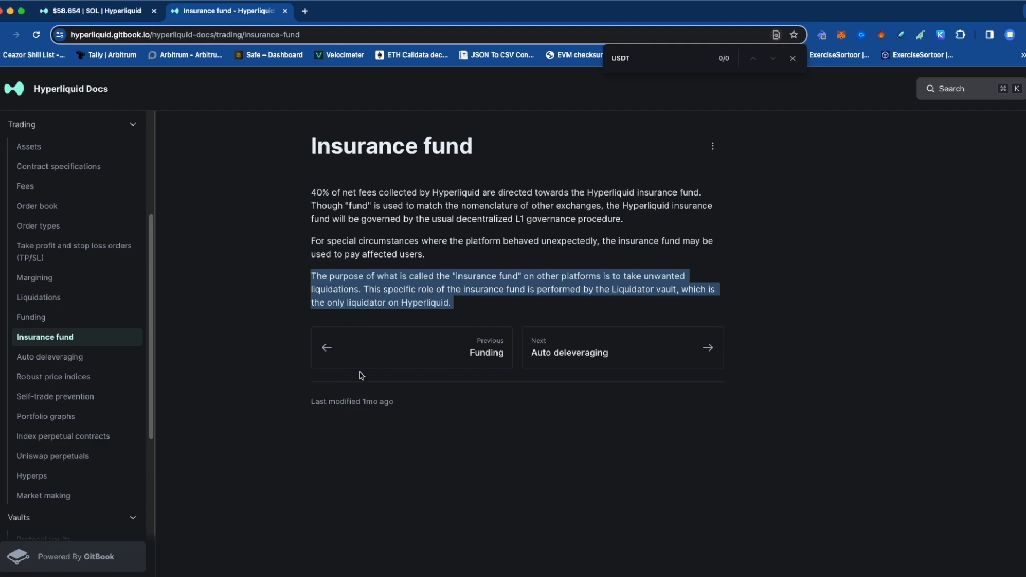
{"action": "mouse_move", "coordinate": [240, 427]}
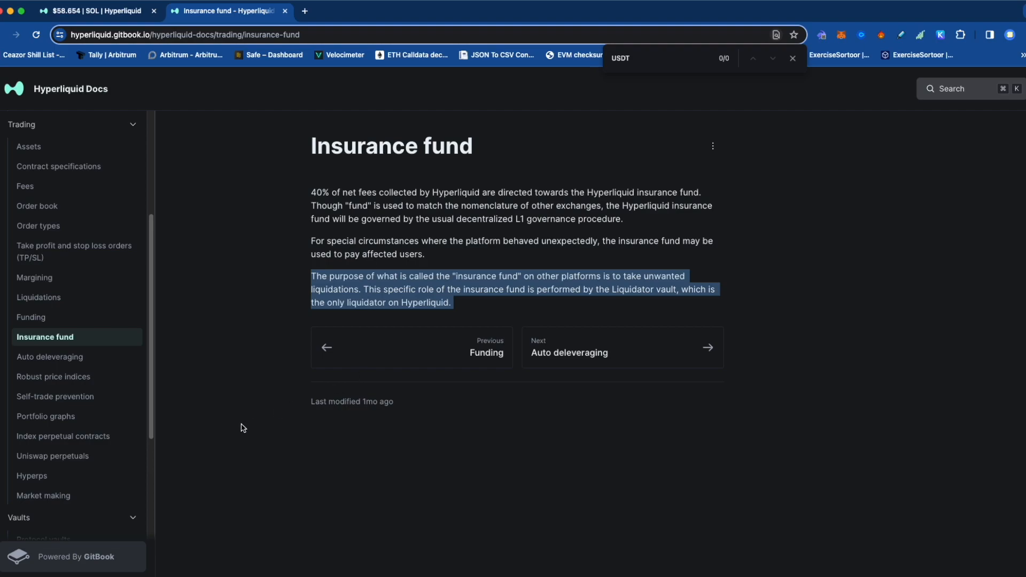
{"action": "mouse_move", "coordinate": [77, 297]}
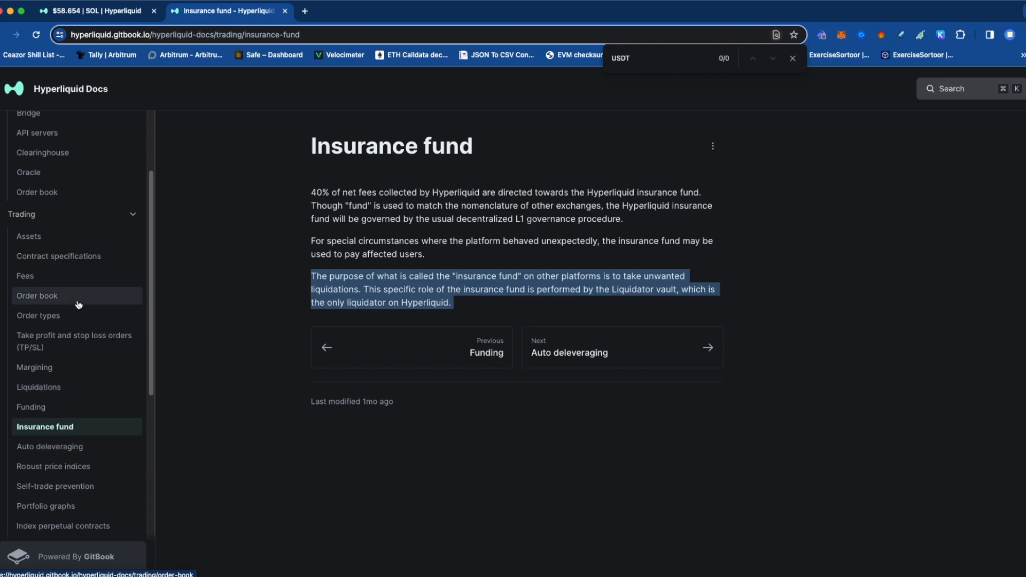
{"action": "mouse_move", "coordinate": [77, 340]}
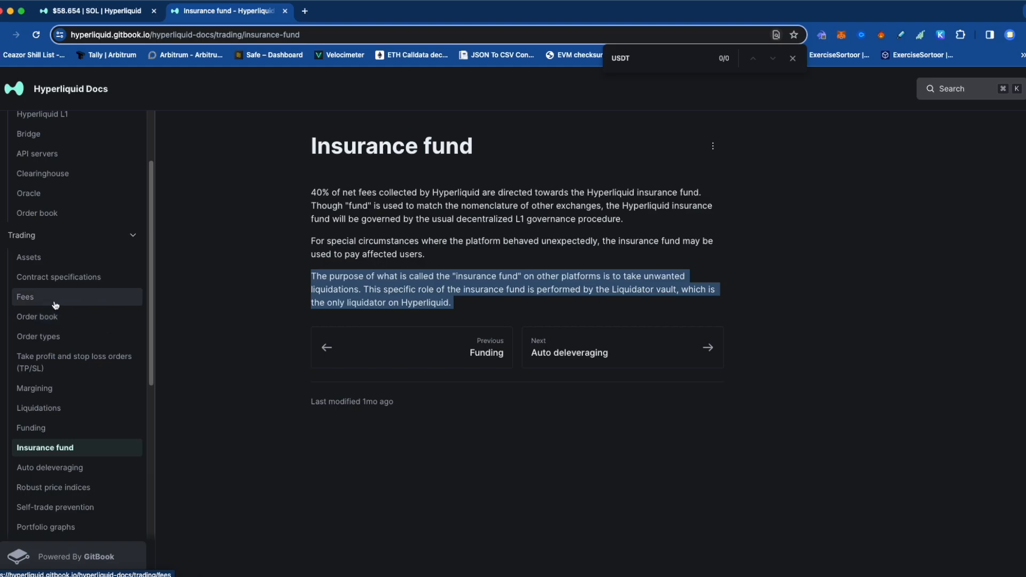
- Go through the Fees article to the Funding article, briefly checking the exchange tab
{"action": "left_click", "coordinate": [25, 296]}
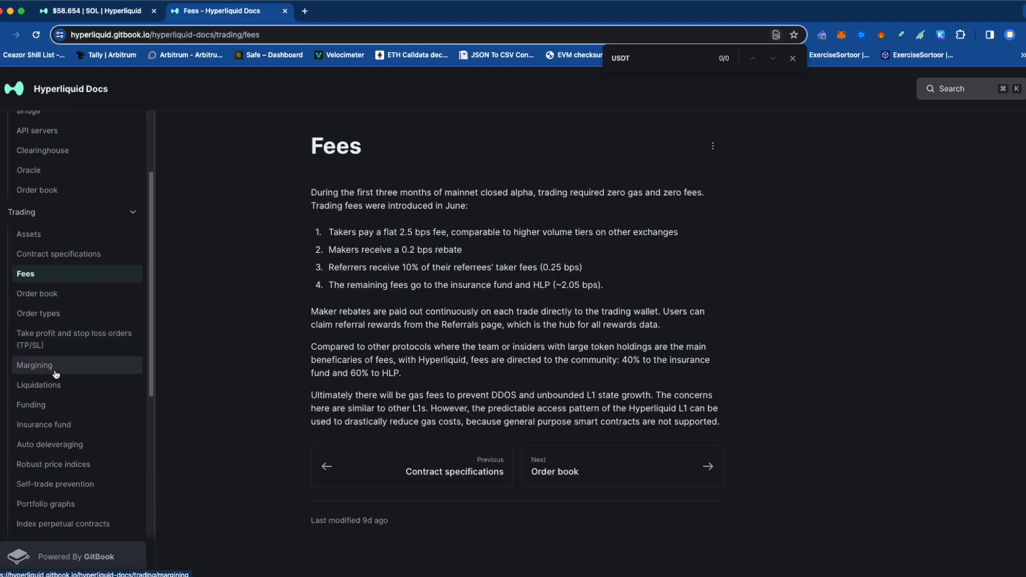
{"action": "left_click", "coordinate": [28, 404]}
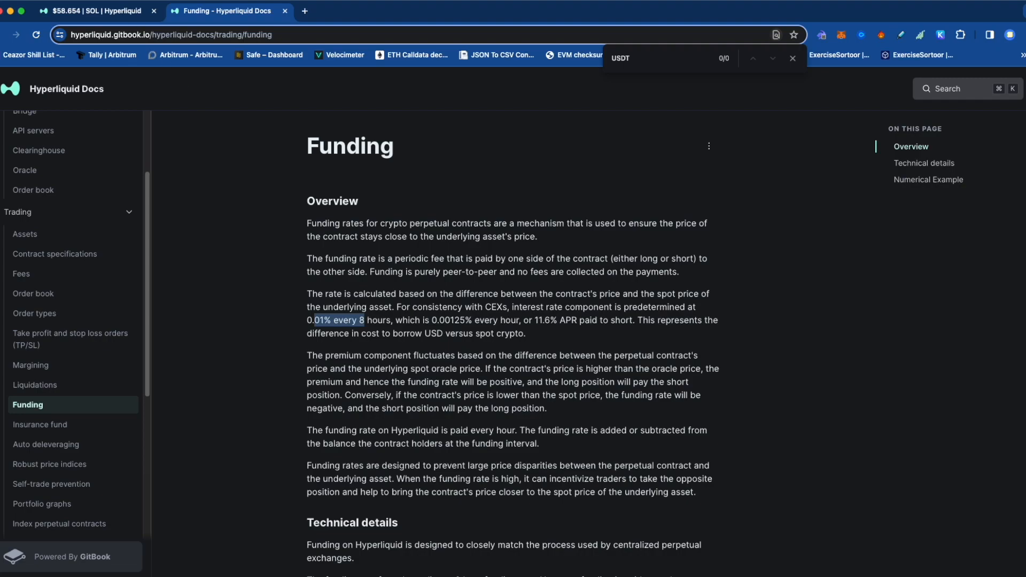
{"action": "left_click", "coordinate": [95, 10]}
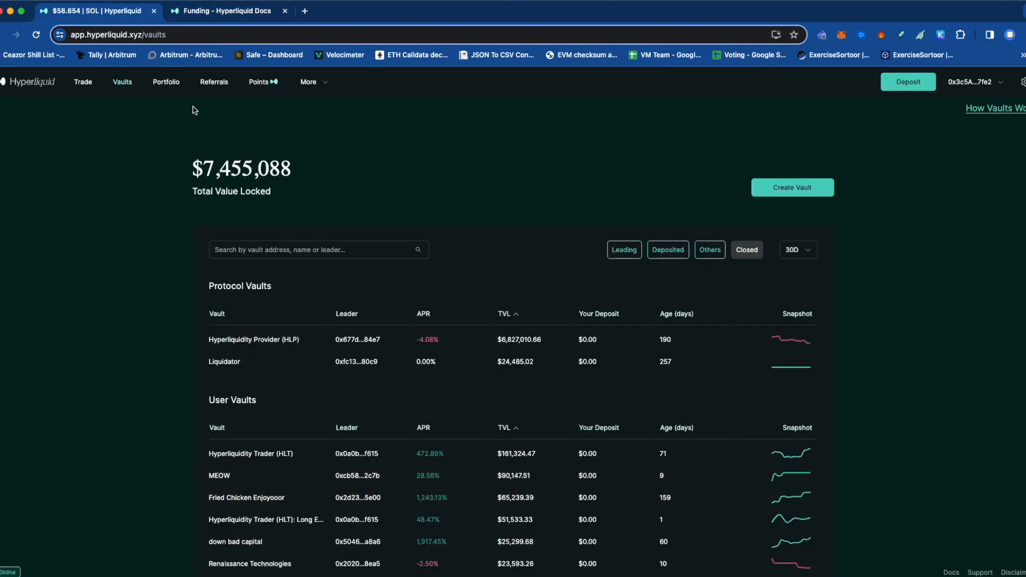
{"action": "left_click", "coordinate": [83, 82]}
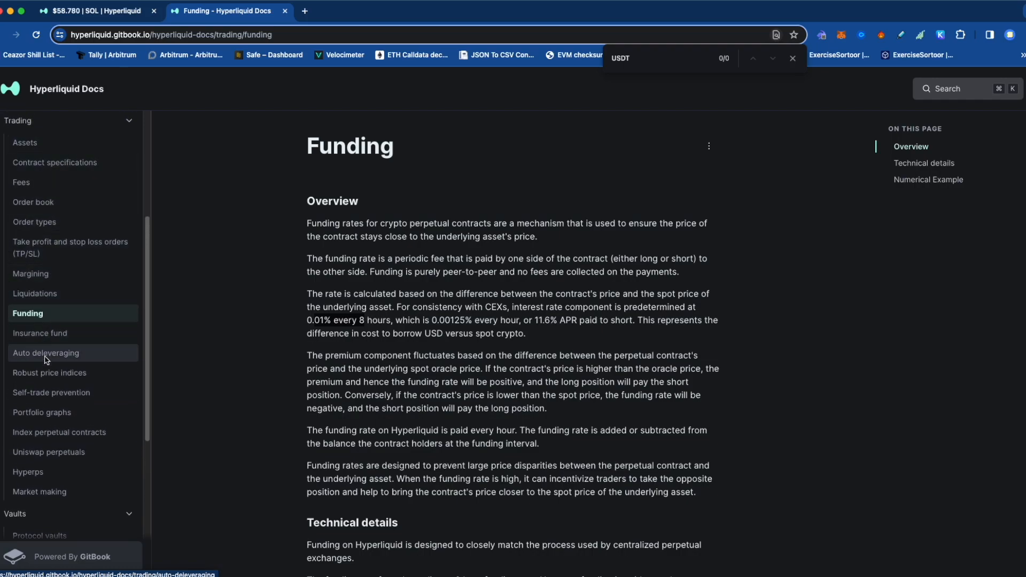
{"action": "mouse_move", "coordinate": [66, 435]}
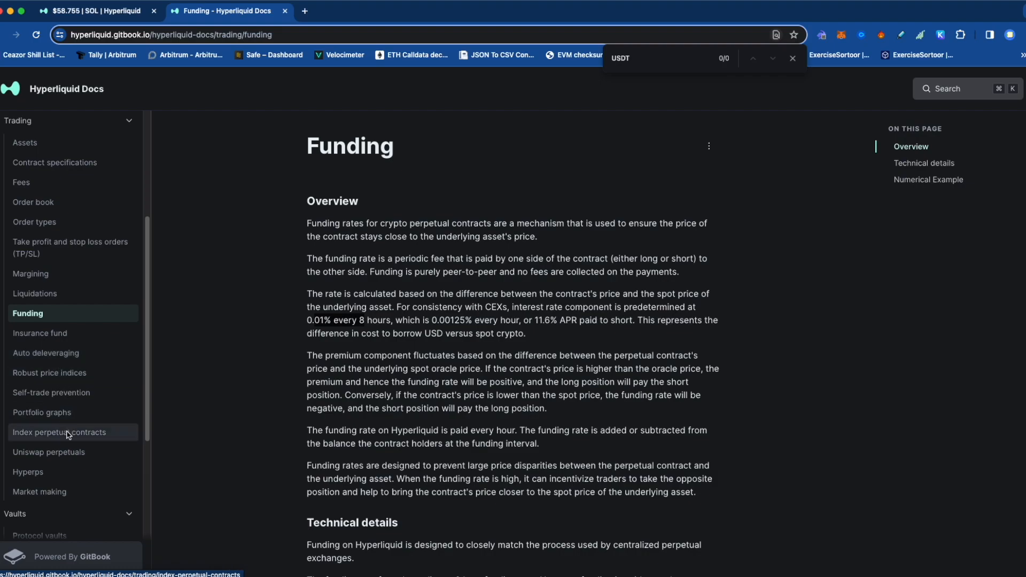
- Read through the Funding article, then return to the SOL-USD trading chart
{"action": "scroll", "scroll_direction": "down", "scroll_amount": 3}
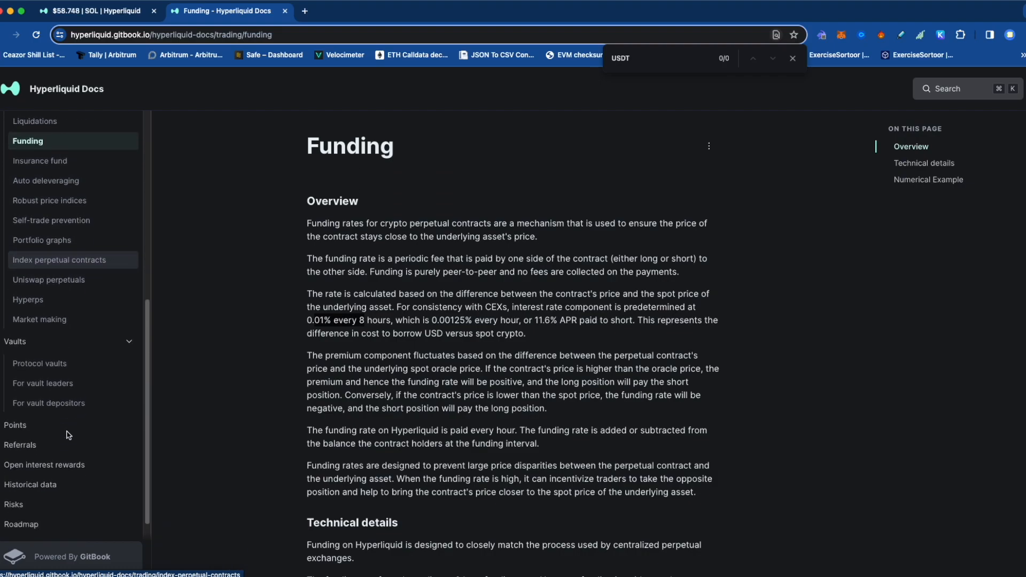
{"action": "scroll", "scroll_direction": "down", "scroll_amount": 3}
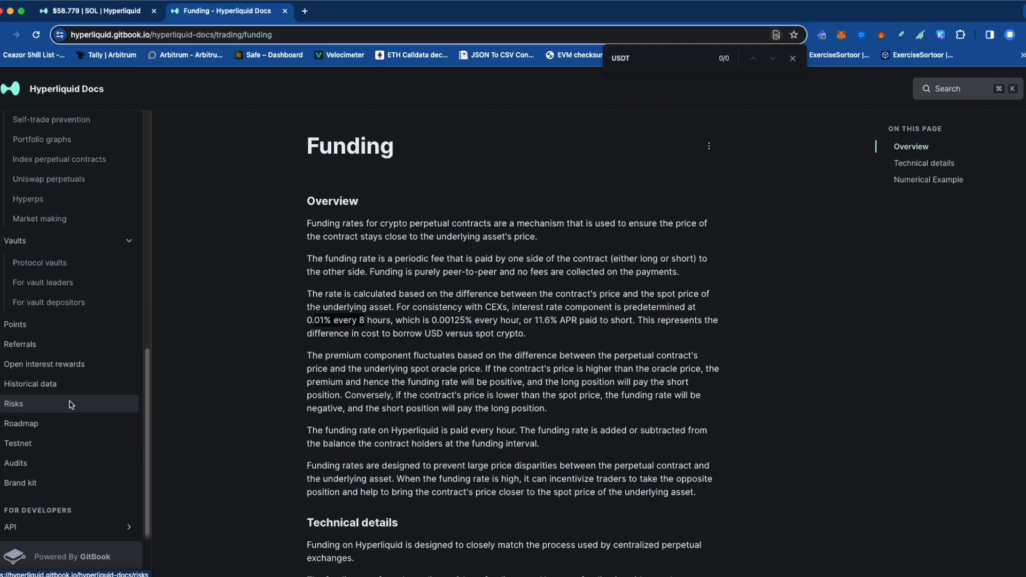
{"action": "mouse_move", "coordinate": [22, 400]}
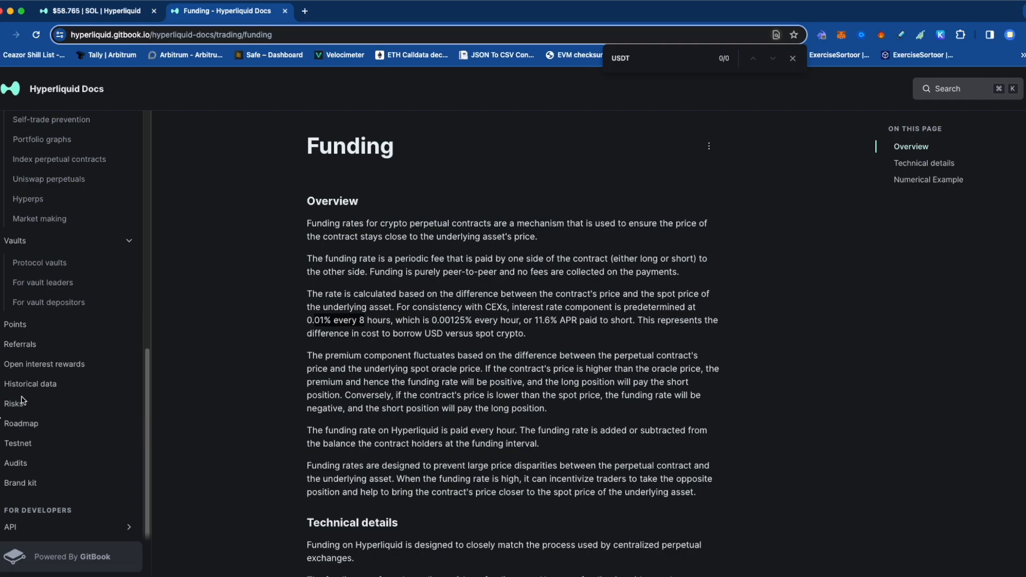
{"action": "left_click", "coordinate": [92, 10]}
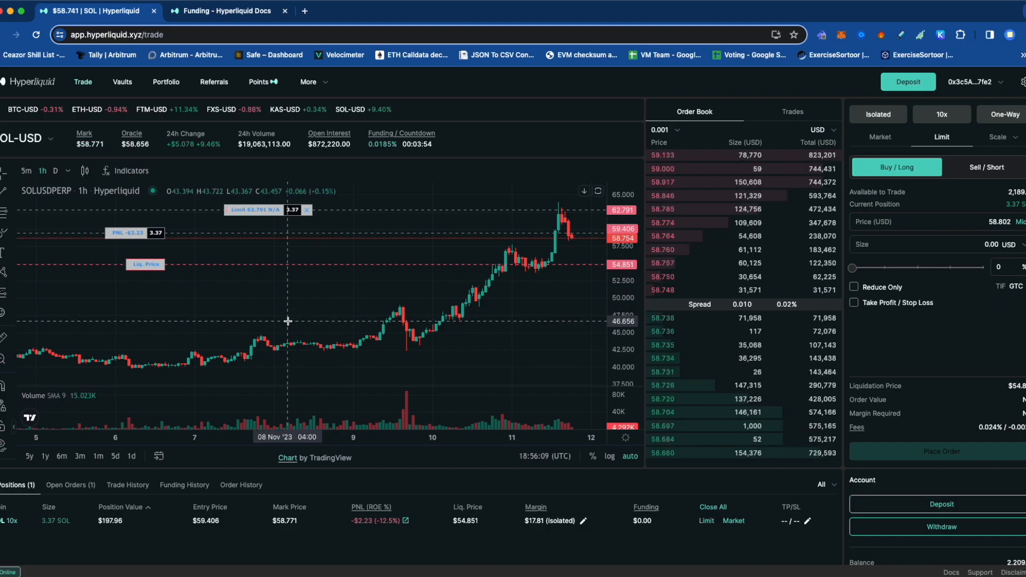
{"action": "mouse_move", "coordinate": [532, 240]}
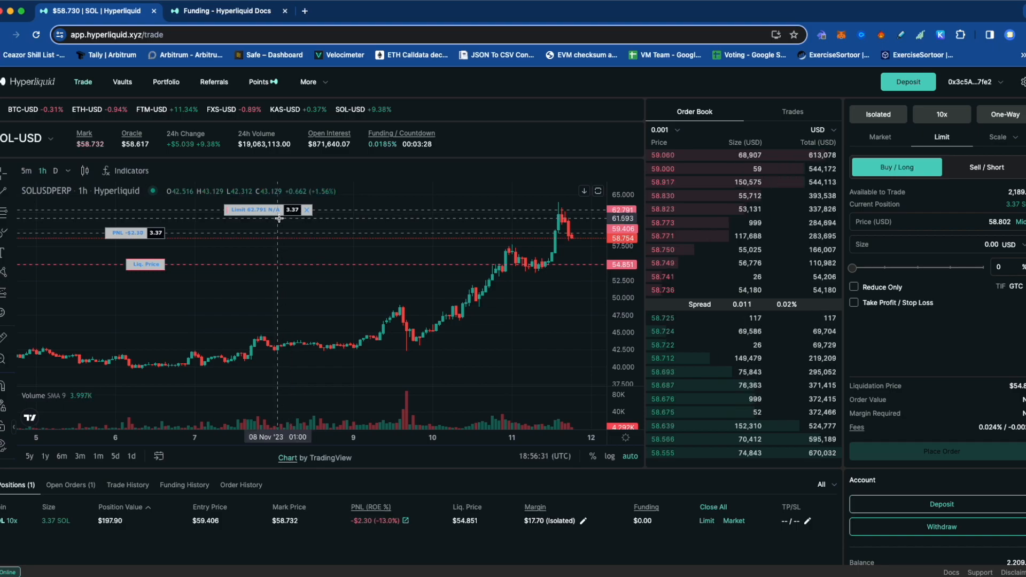
{"action": "mouse_move", "coordinate": [406, 374]}
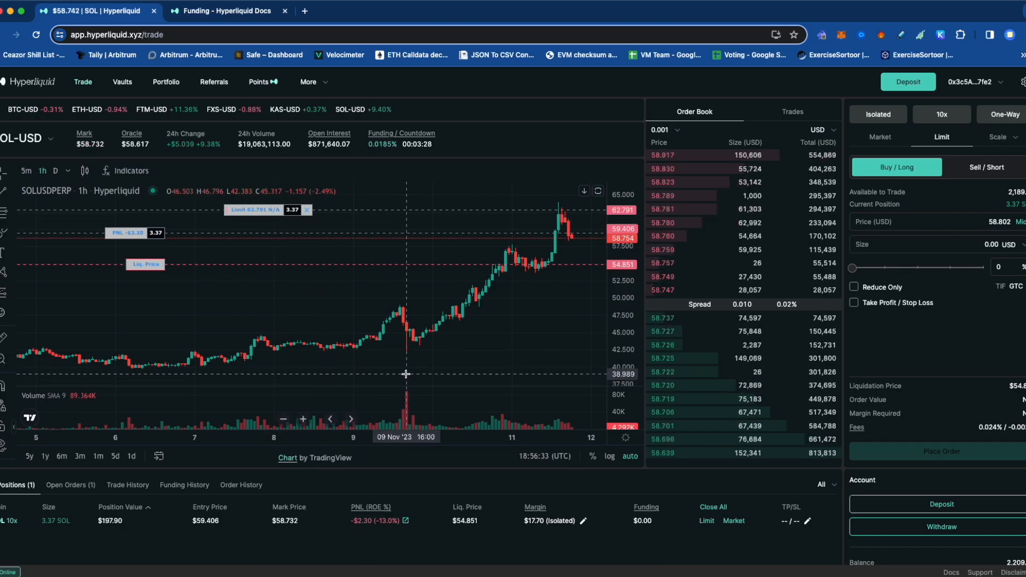